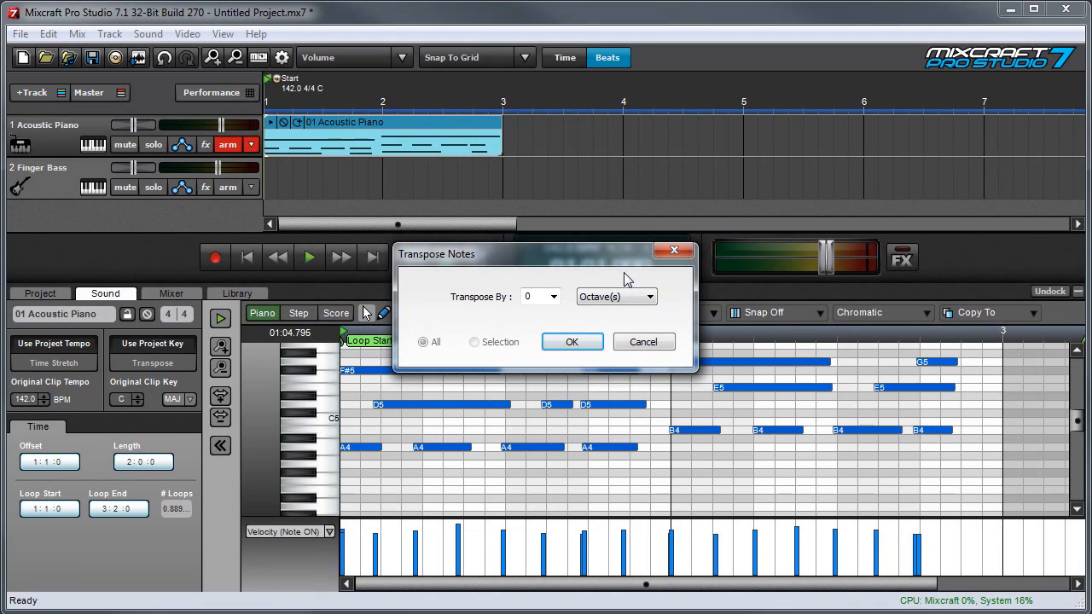
# Step: Dismiss the transpose settings unchanged and play back the original piano notes
pyautogui.click(650, 297)
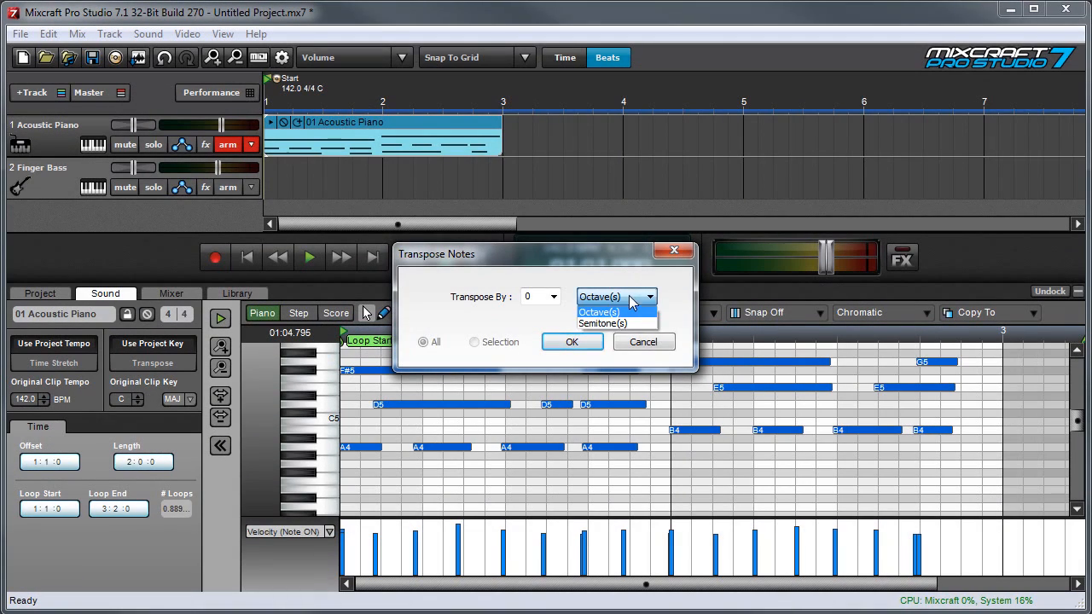
pyautogui.click(643, 341)
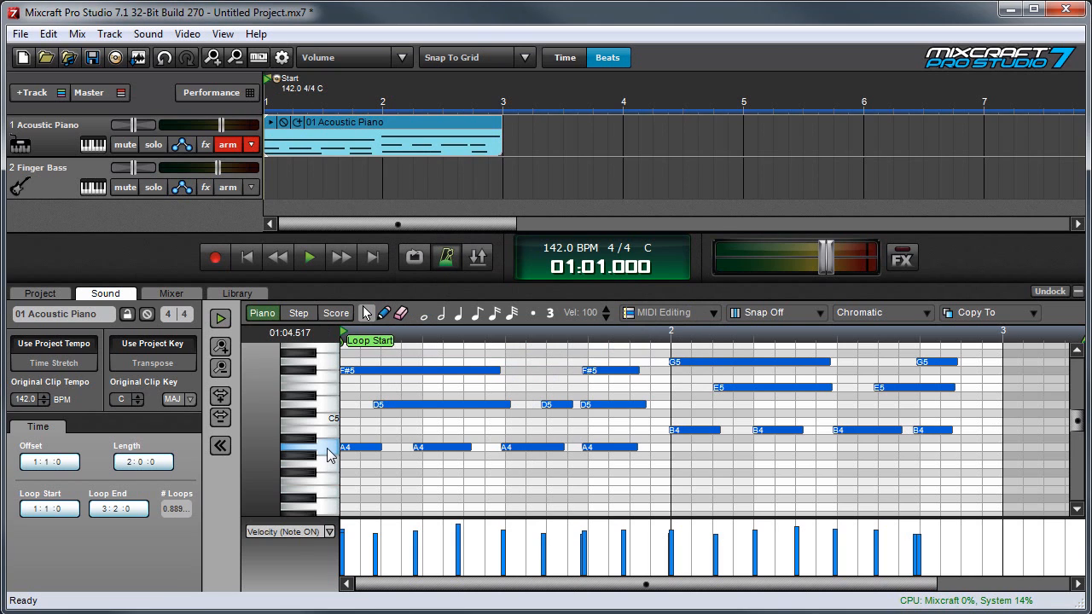
pyautogui.click(309, 256)
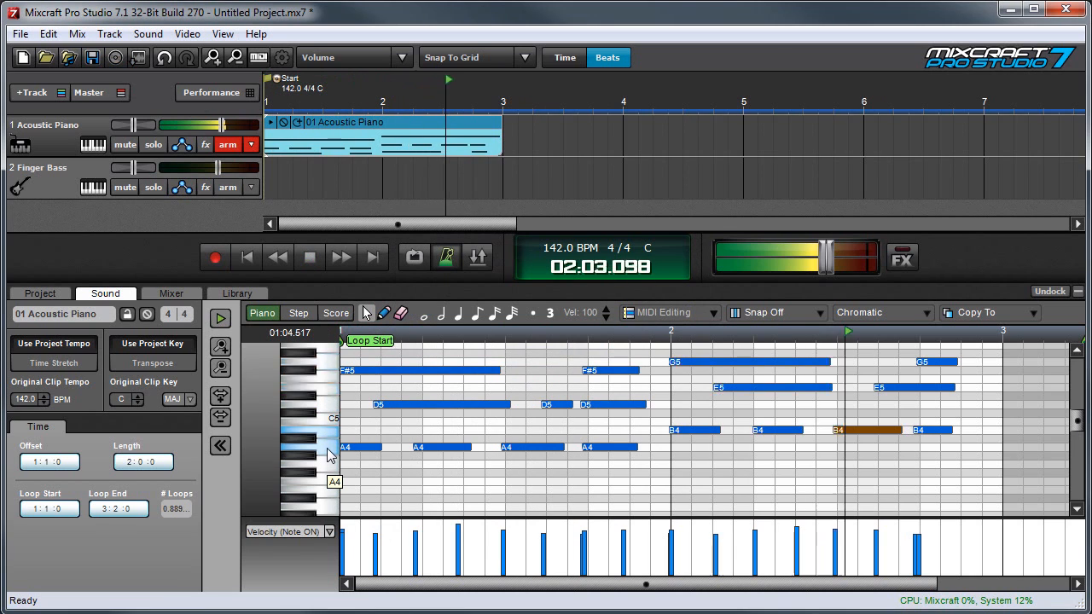
# Step: Transpose all piano-roll notes up by 1 Octave
pyautogui.click(152, 361)
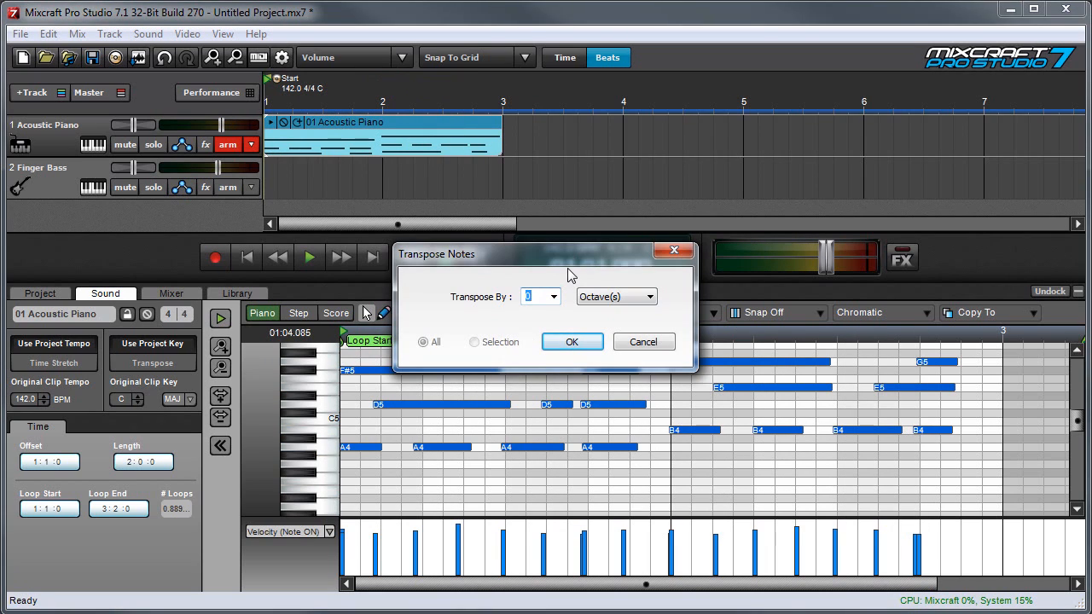
pyautogui.click(552, 297)
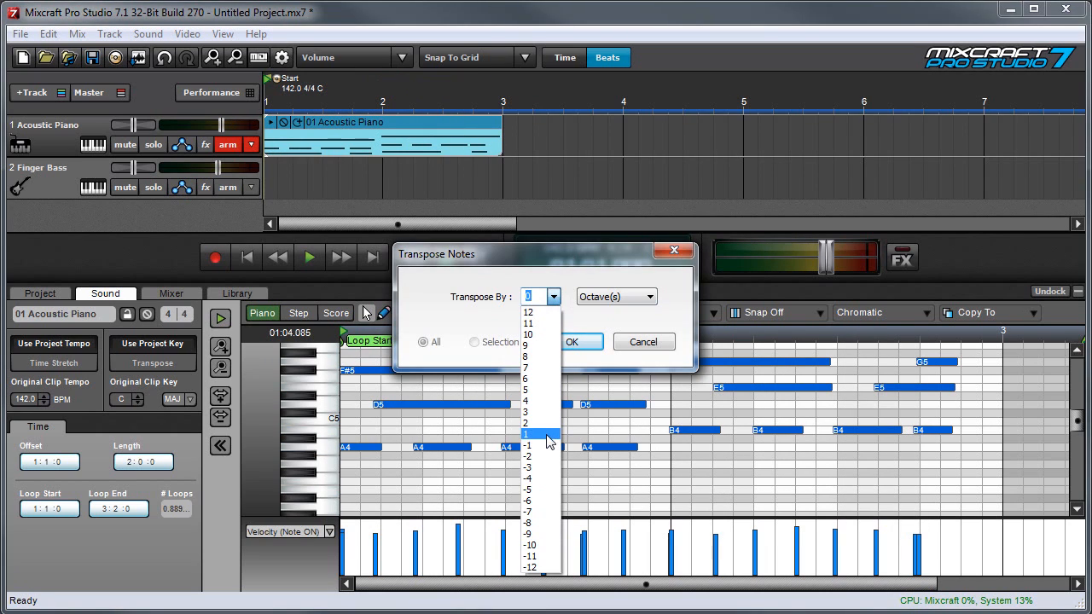
pyautogui.click(640, 297)
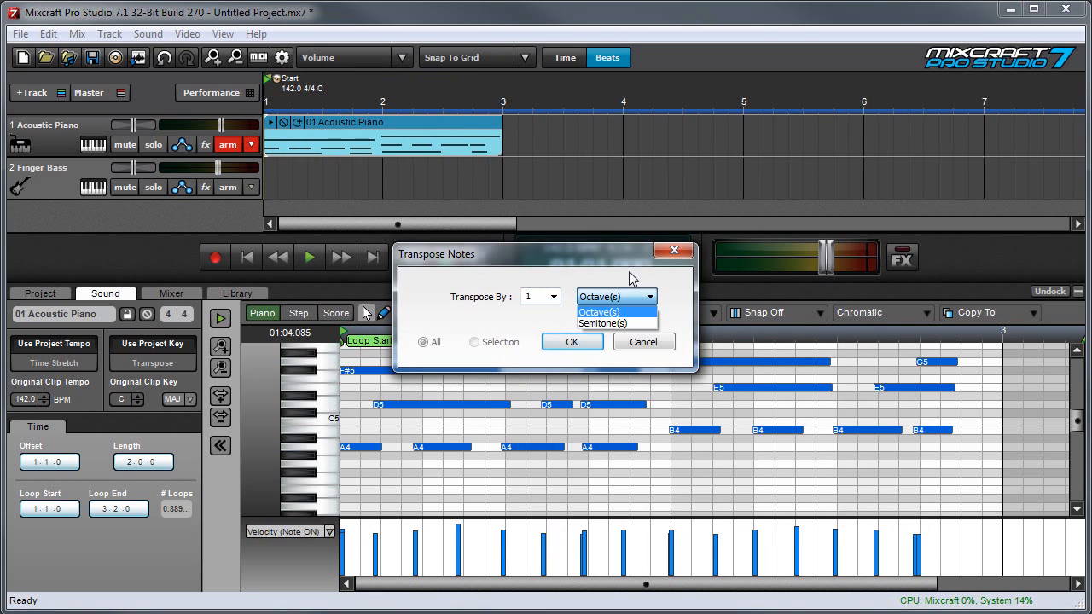
pyautogui.click(571, 341)
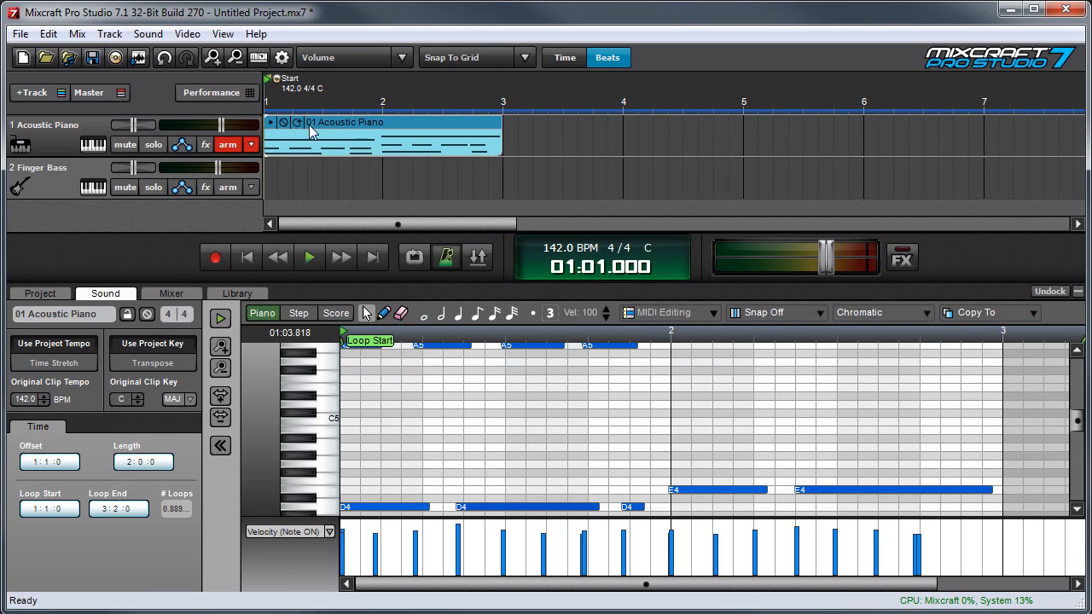
# Step: Play back the octave-up notes and stop playback
pyautogui.click(307, 256)
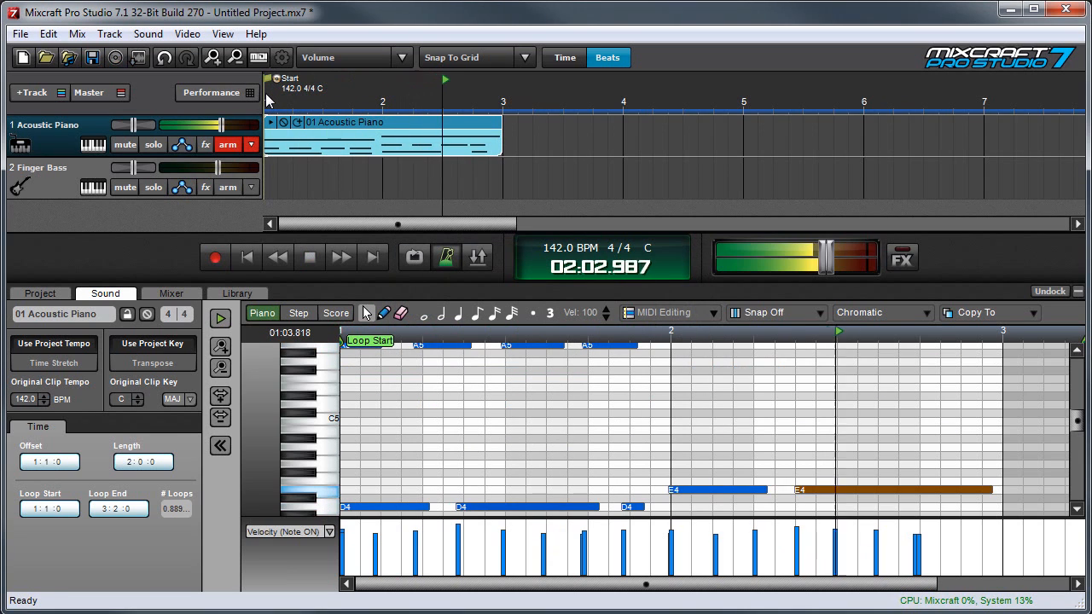
pyautogui.click(309, 256)
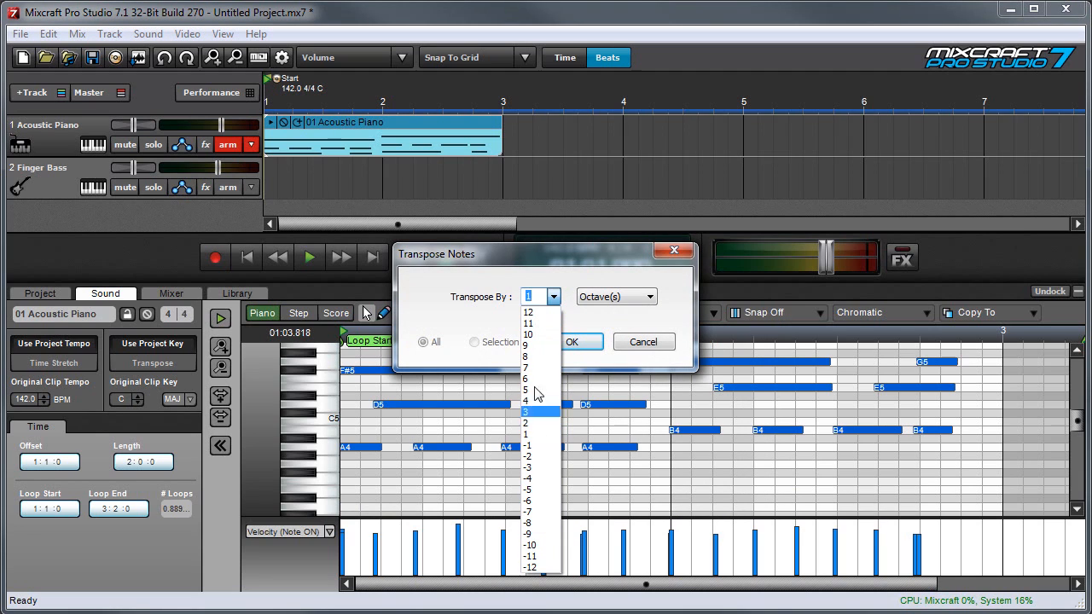
# Step: Transpose all notes by 1 Semitone instead of an octave
pyautogui.click(648, 297)
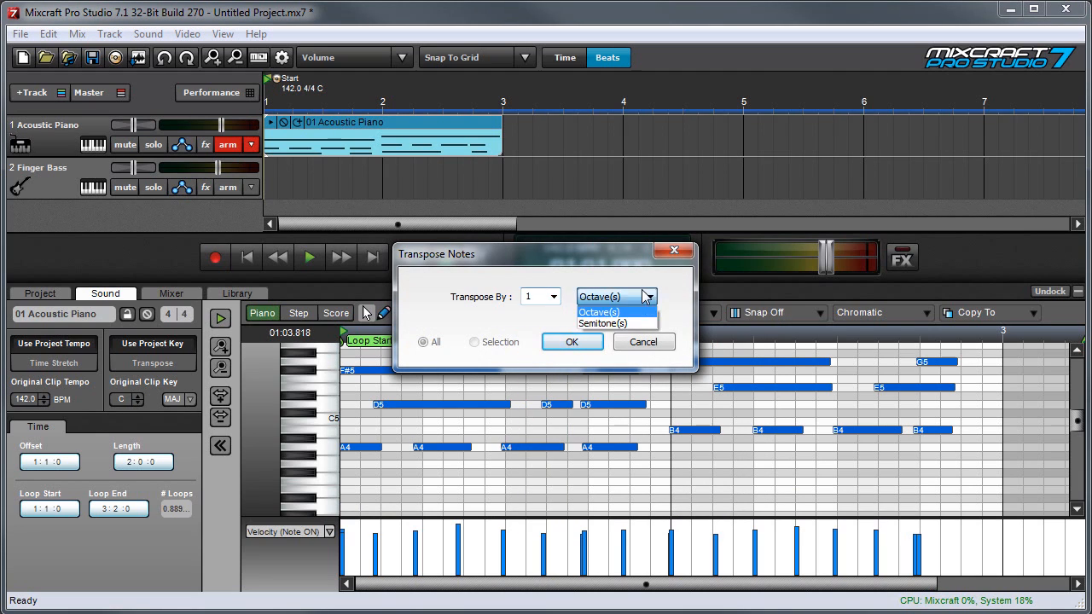
pyautogui.click(602, 324)
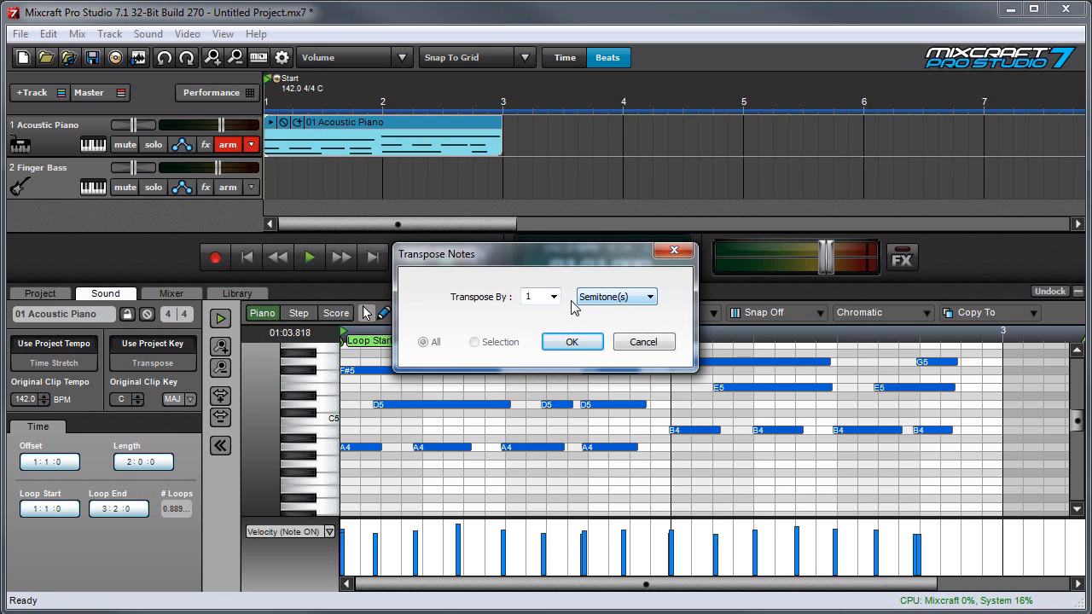
pyautogui.click(552, 297)
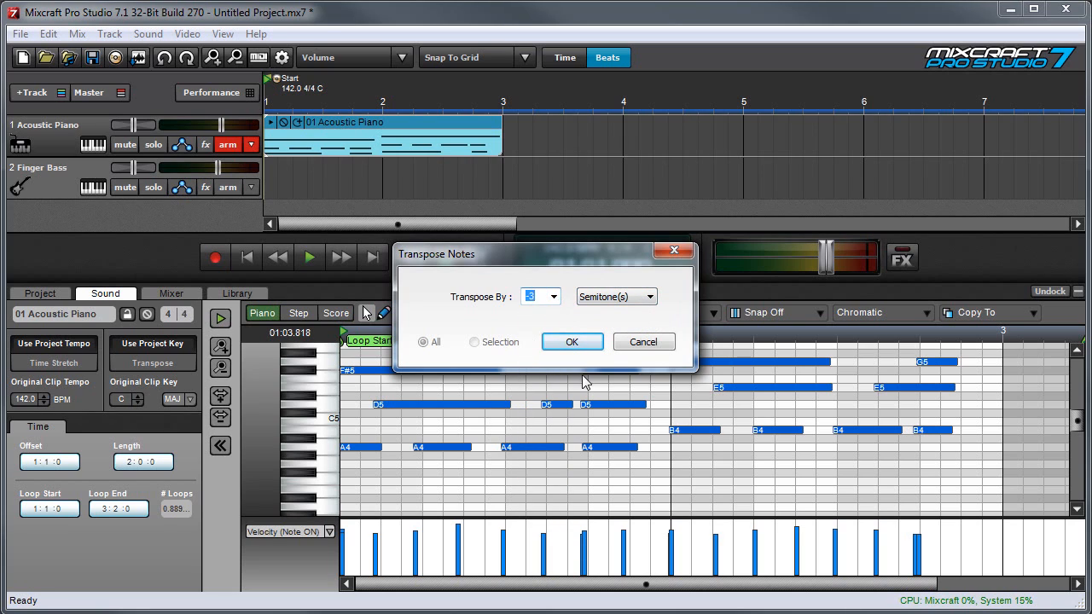
pyautogui.click(571, 342)
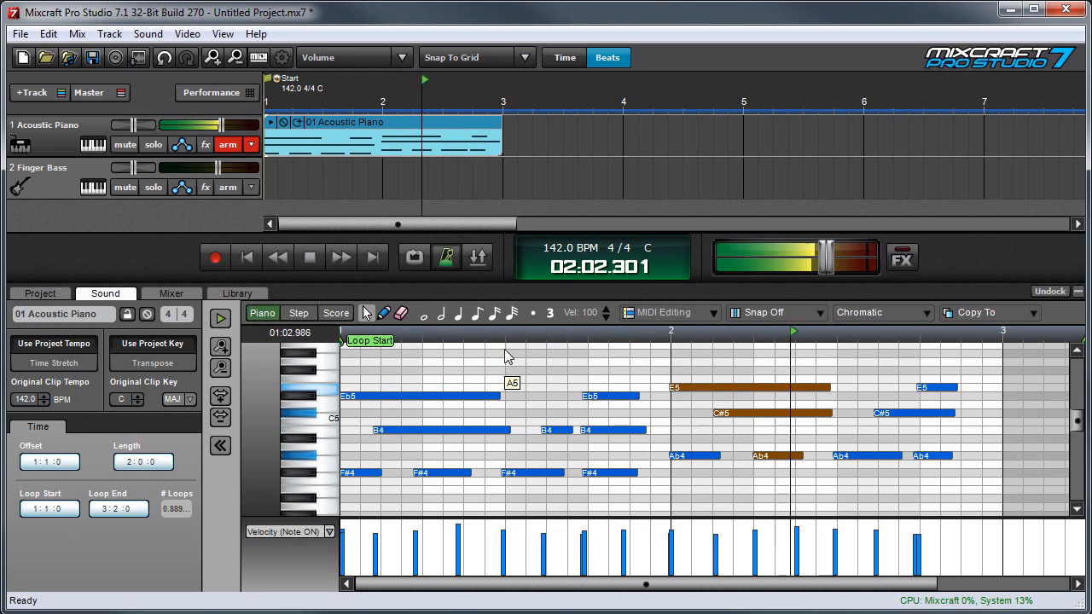
# Step: Bring up the transpose settings for the selected notes only
pyautogui.click(151, 362)
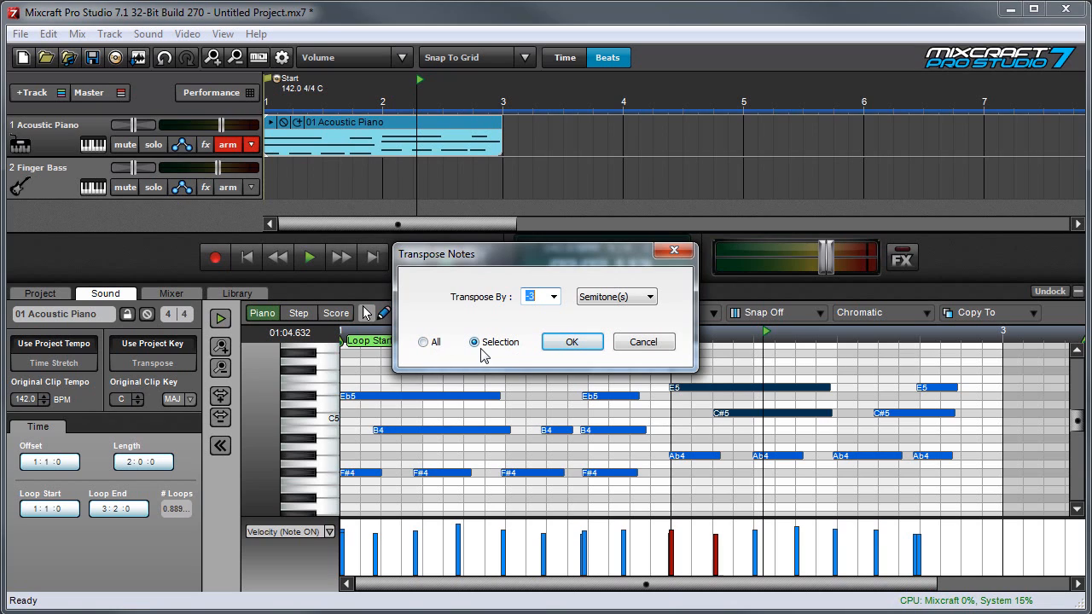
pyautogui.moveTo(760, 394)
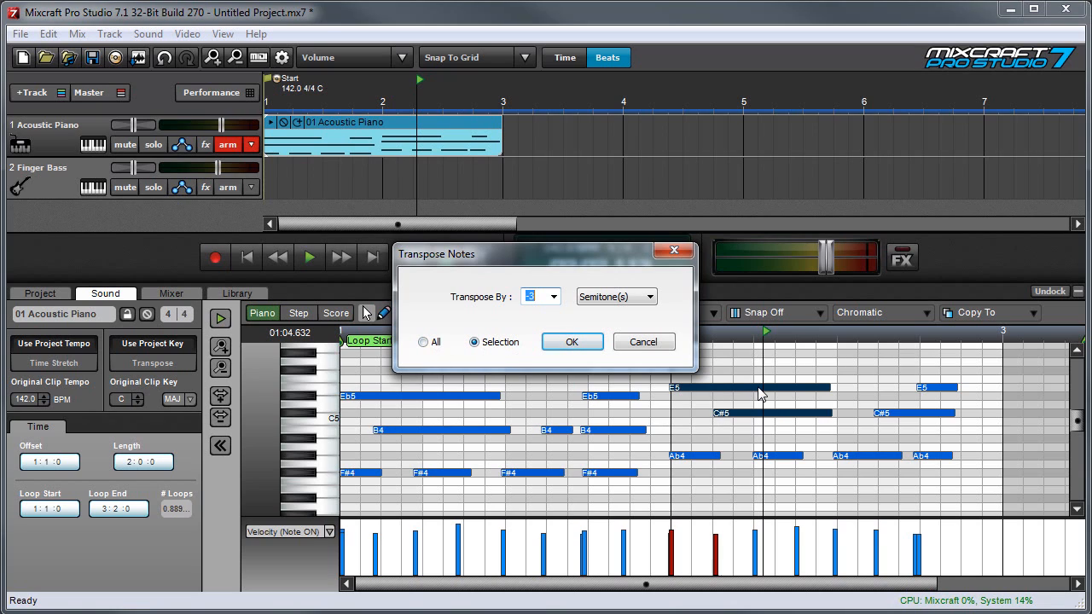
pyautogui.moveTo(731, 381)
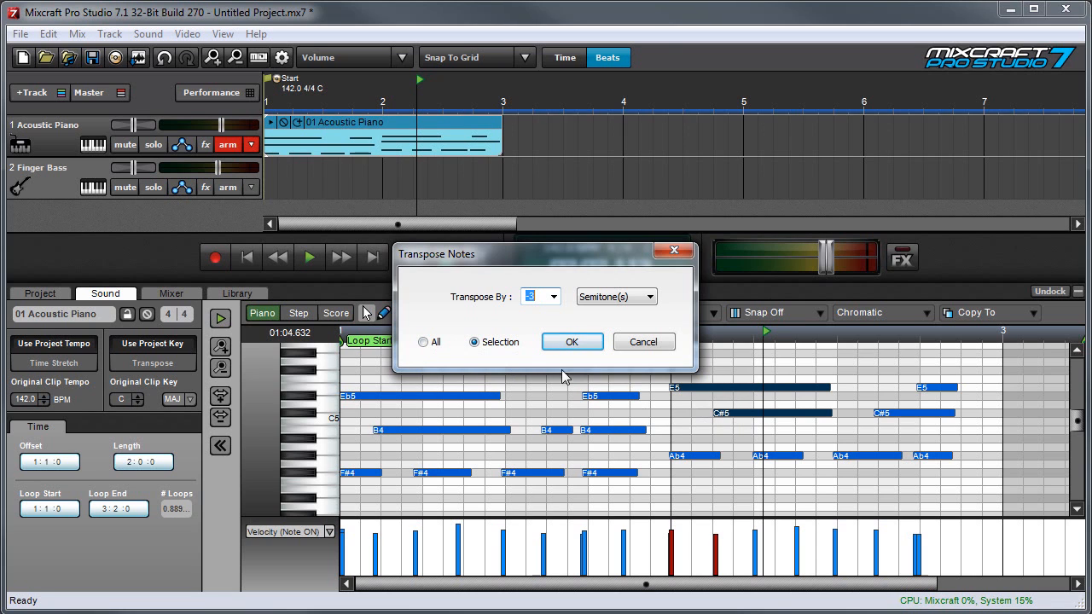
pyautogui.moveTo(498, 365)
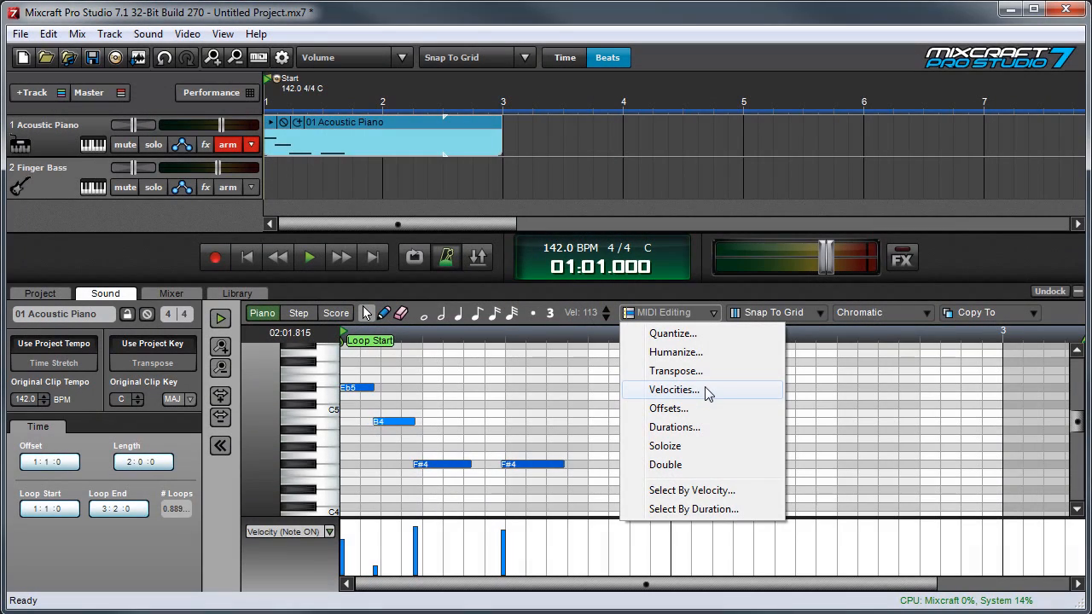
# Step: Set the note velocity adjustment to Percent with an amount of 100
pyautogui.click(673, 389)
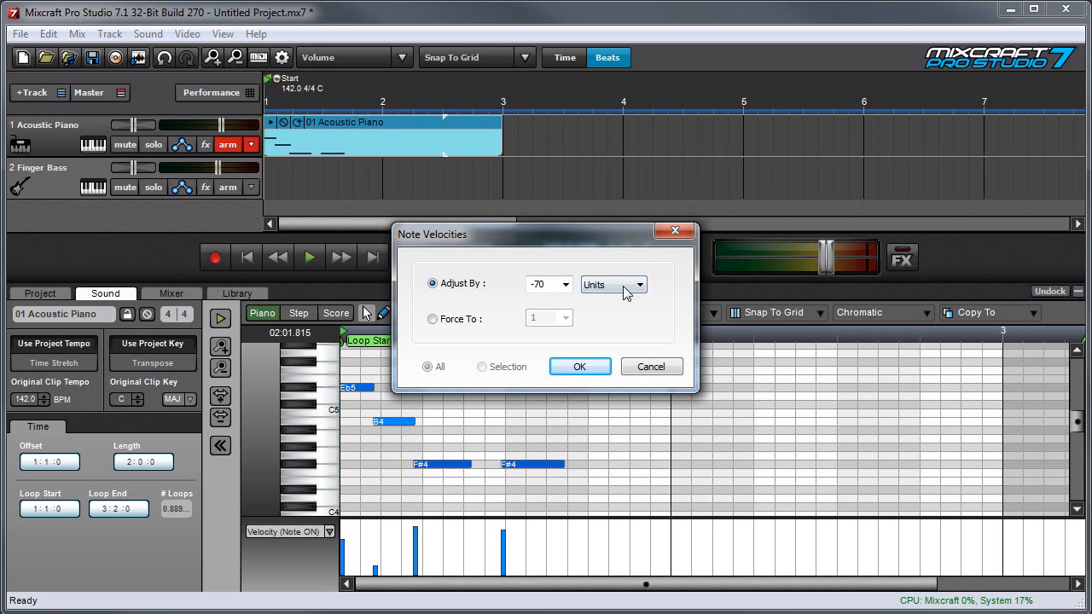
pyautogui.click(634, 283)
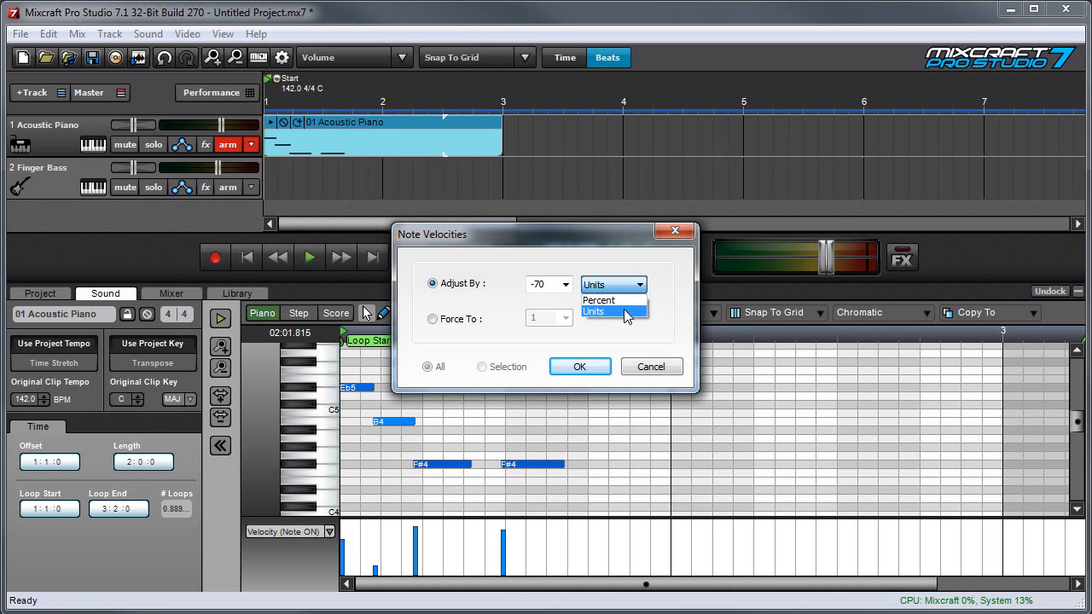
pyautogui.click(597, 300)
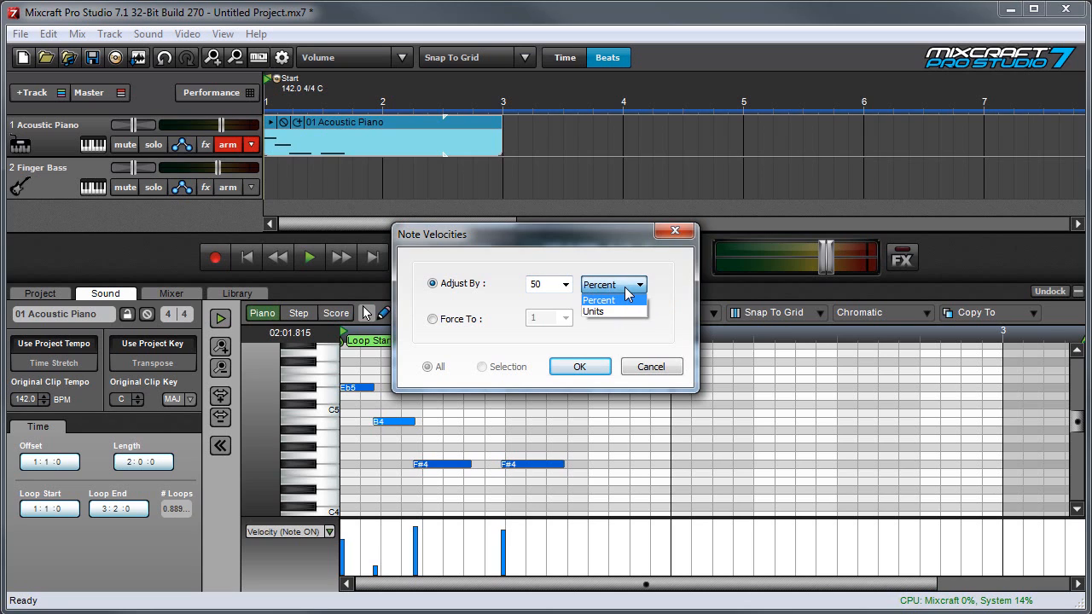
pyautogui.click(597, 300)
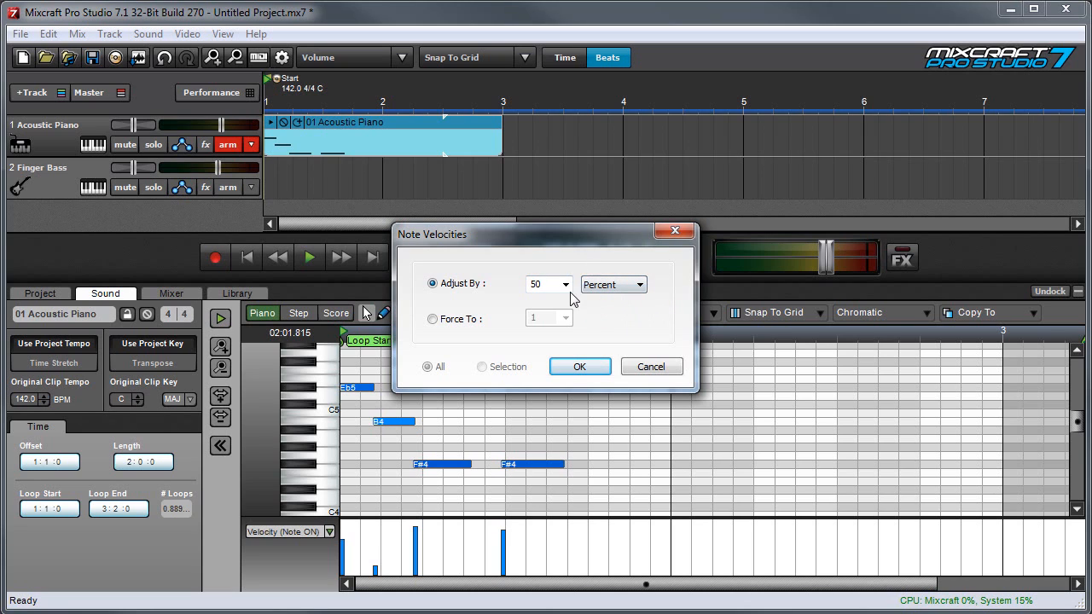
pyautogui.click(564, 283)
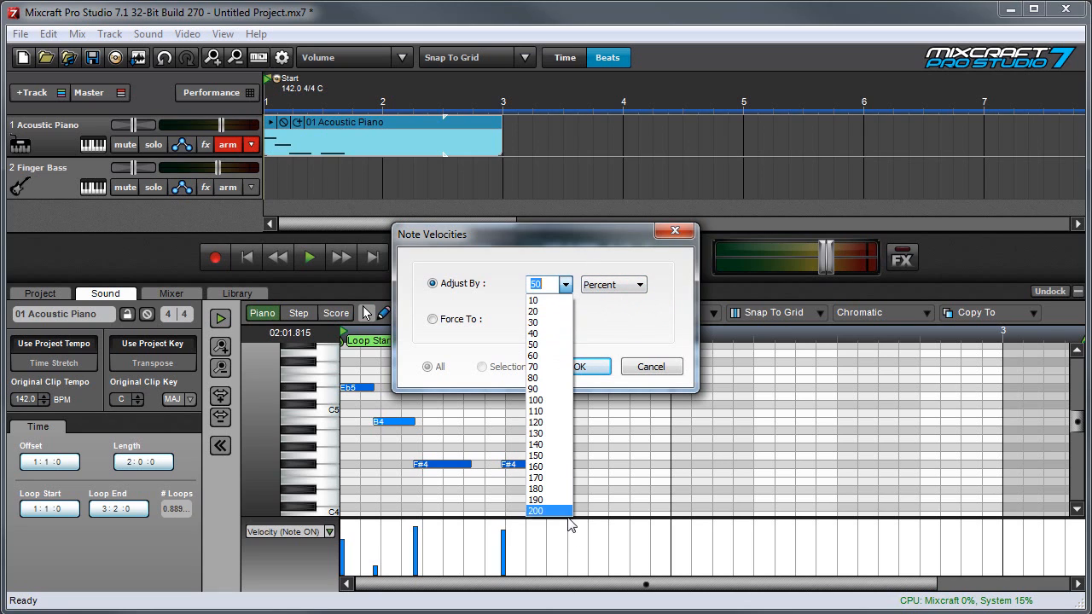
pyautogui.click(532, 399)
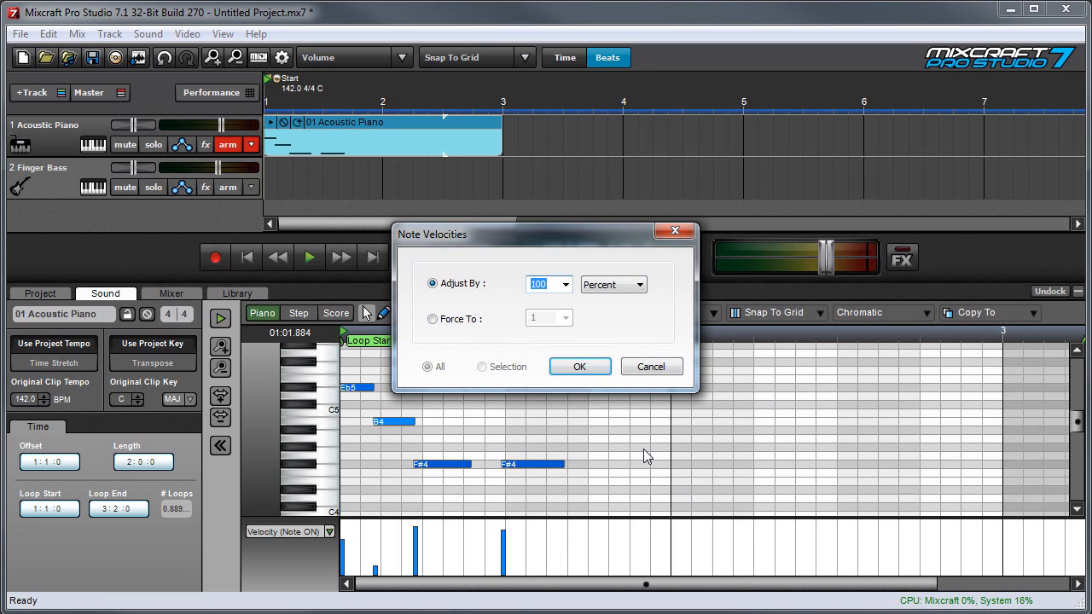
pyautogui.click(641, 283)
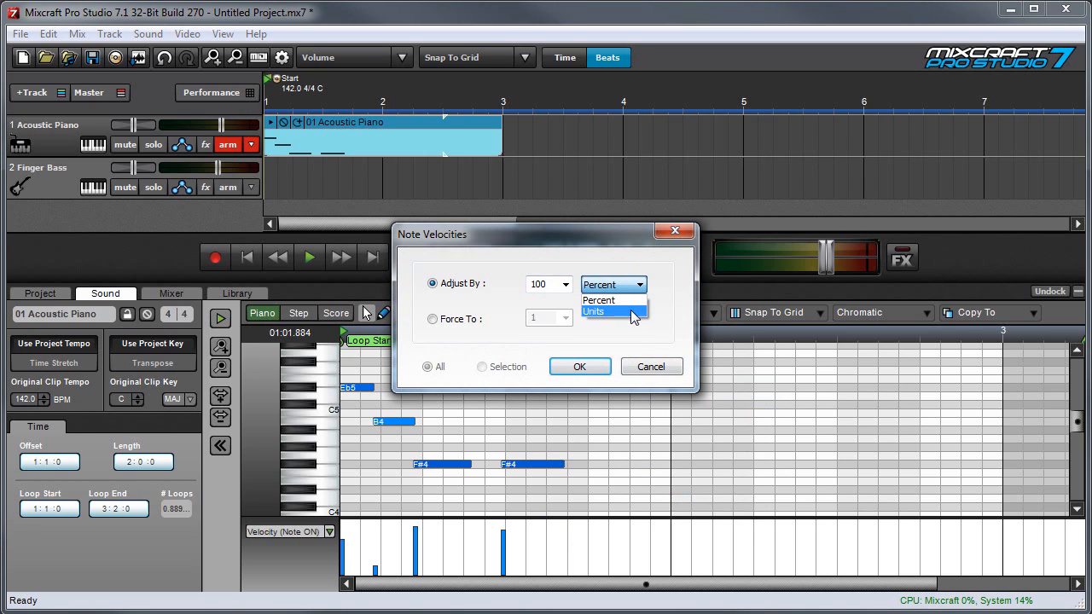
pyautogui.click(597, 300)
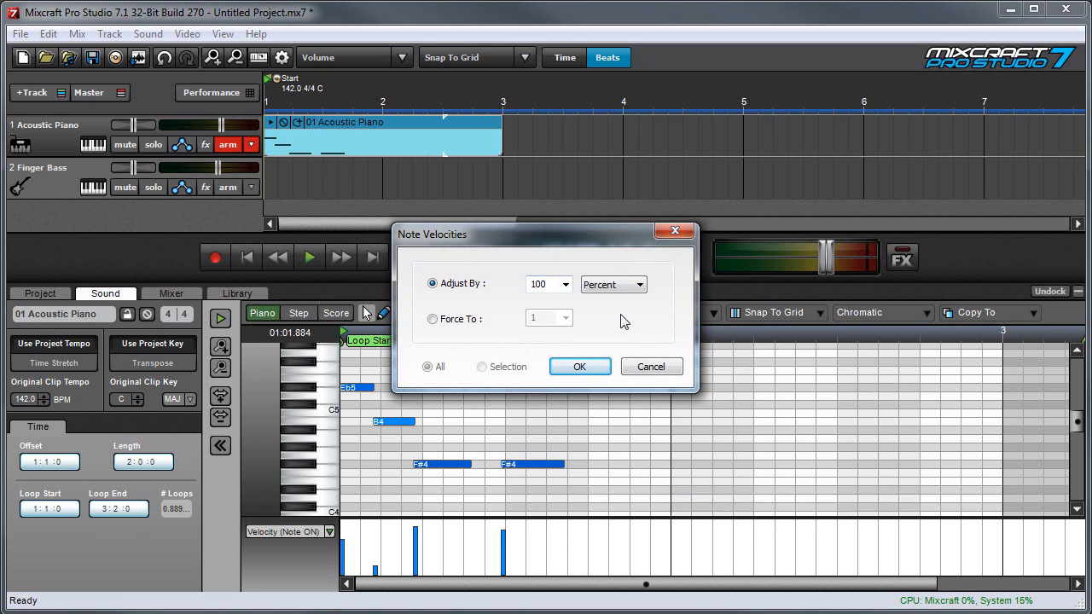
# Step: Change the velocity adjustment to 200 Percent and apply it to the notes
pyautogui.click(564, 283)
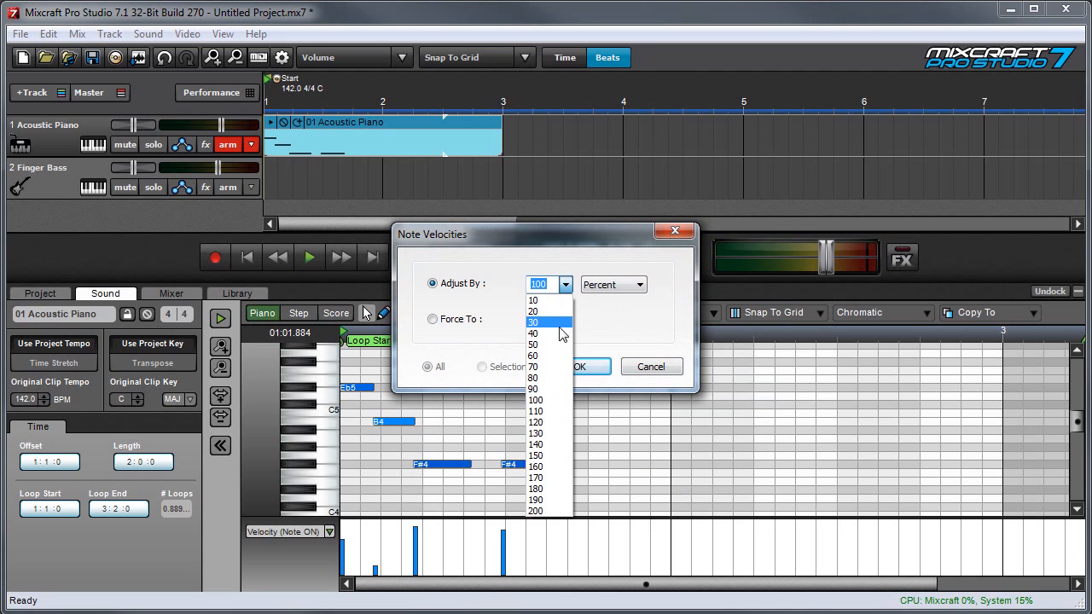
pyautogui.click(650, 365)
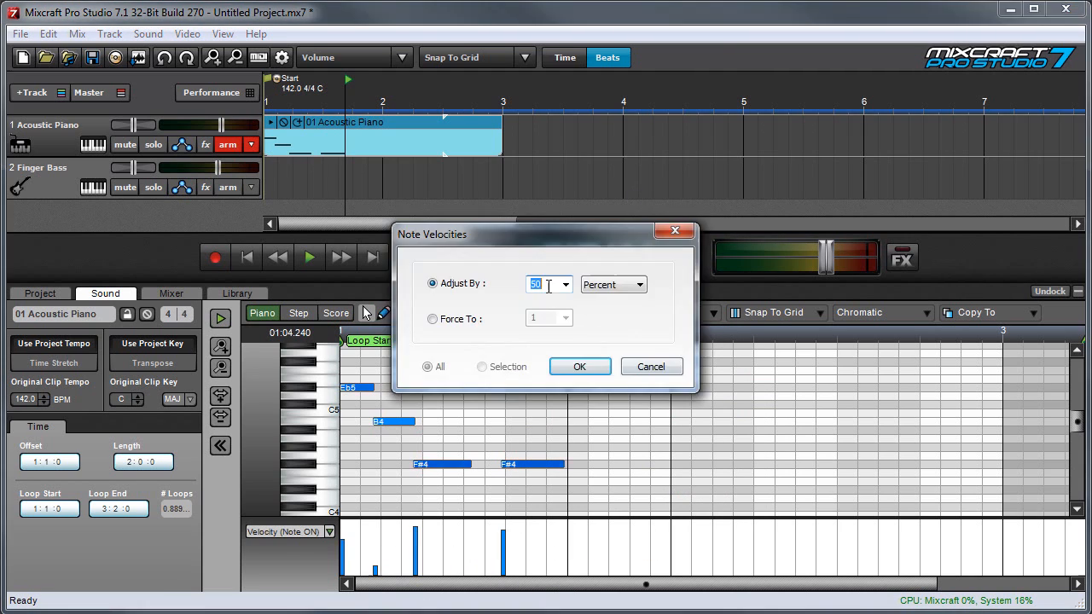
pyautogui.write('100')
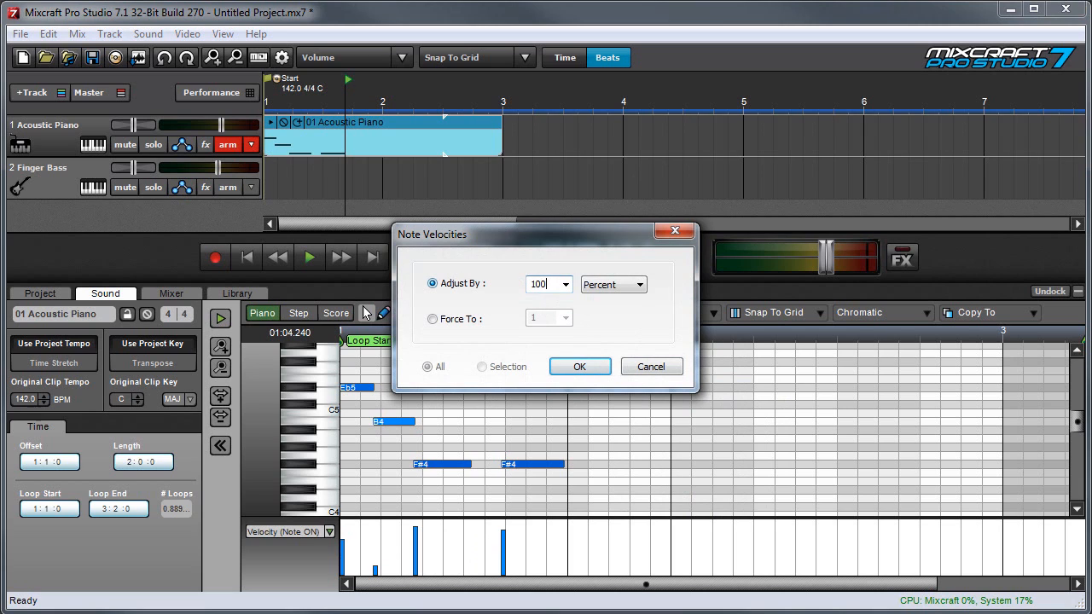
pyautogui.click(580, 365)
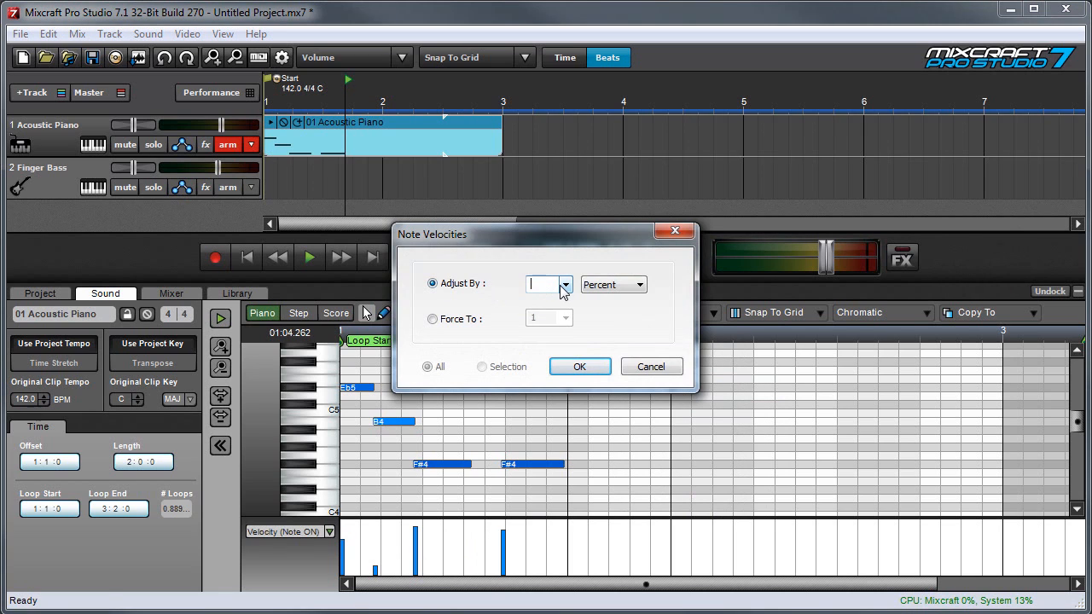
pyautogui.write('200')
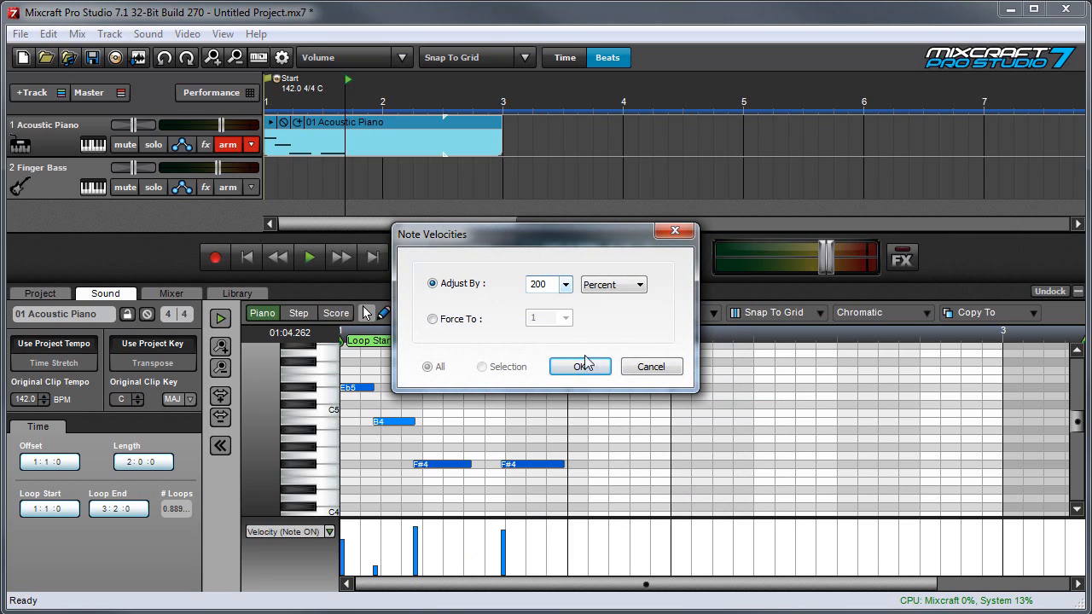
pyautogui.click(580, 365)
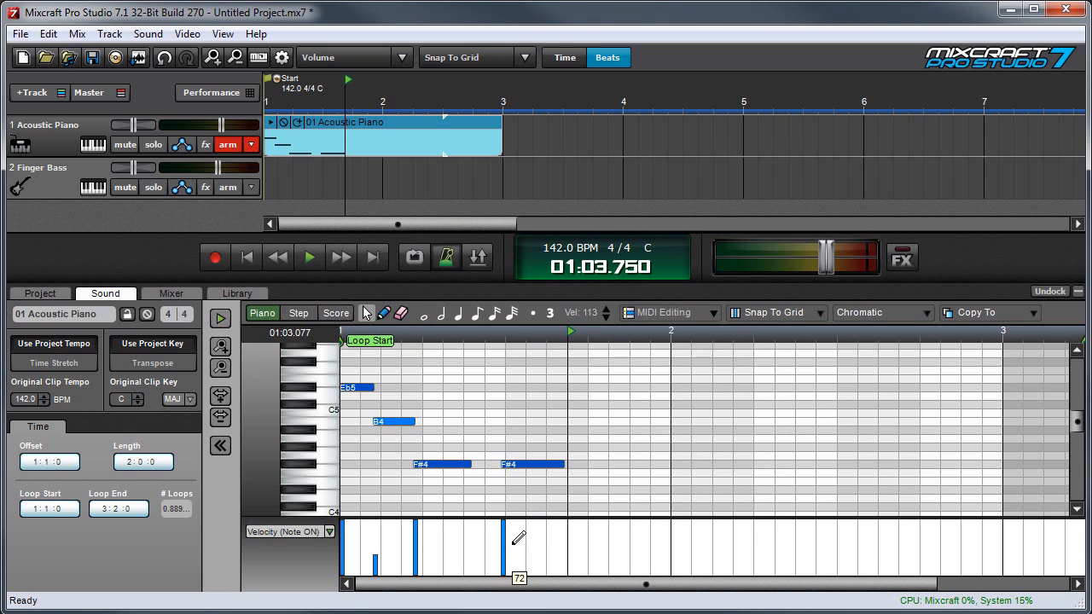
pyautogui.moveTo(502, 562); pyautogui.dragTo(502, 522)
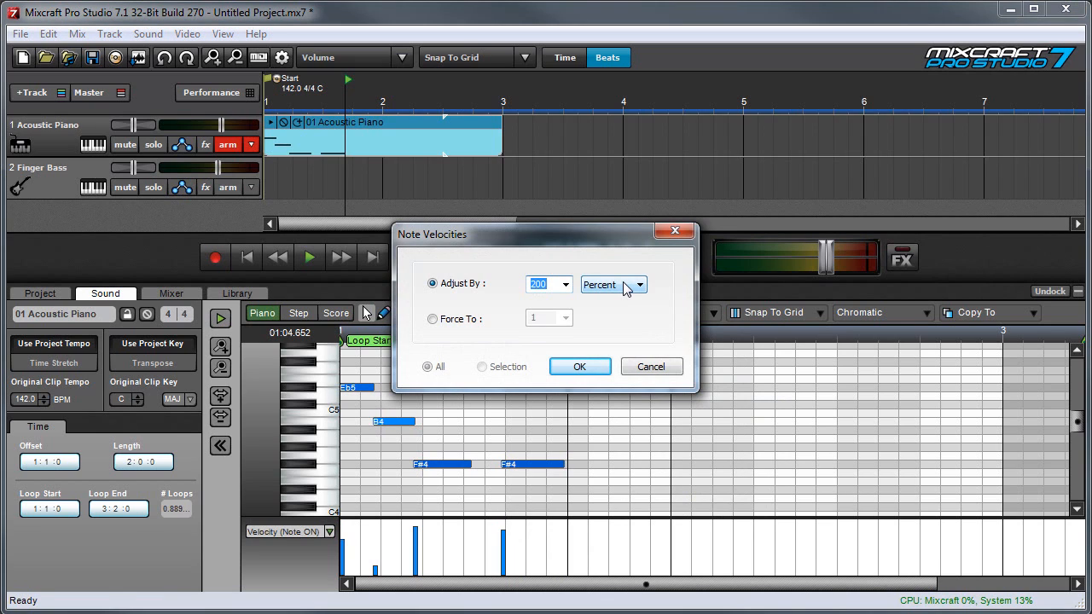
# Step: Raise the note velocities by 25 Units
pyautogui.click(641, 283)
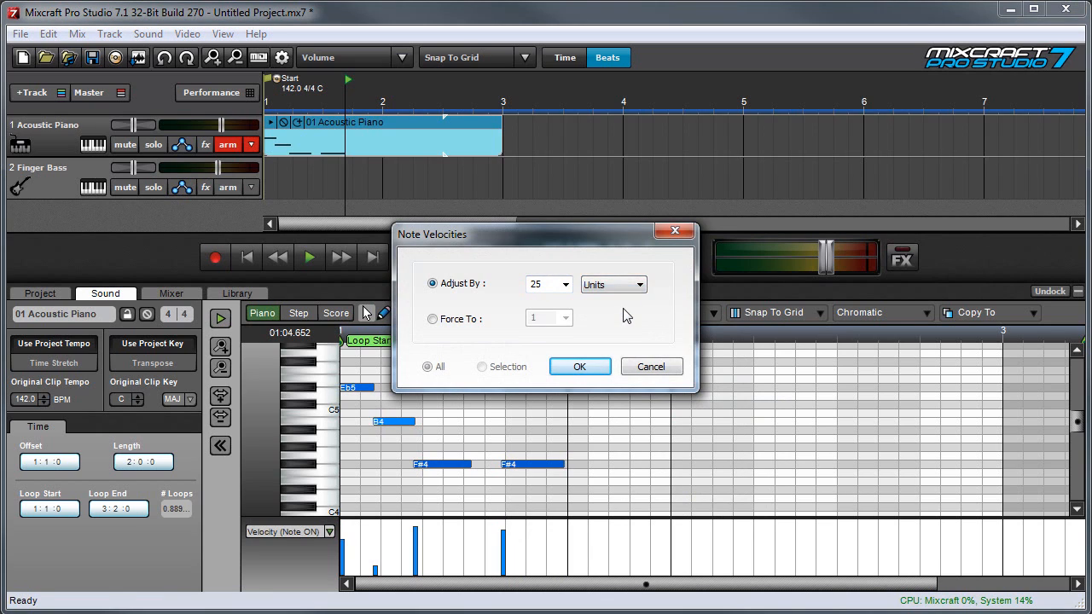
pyautogui.click(542, 283)
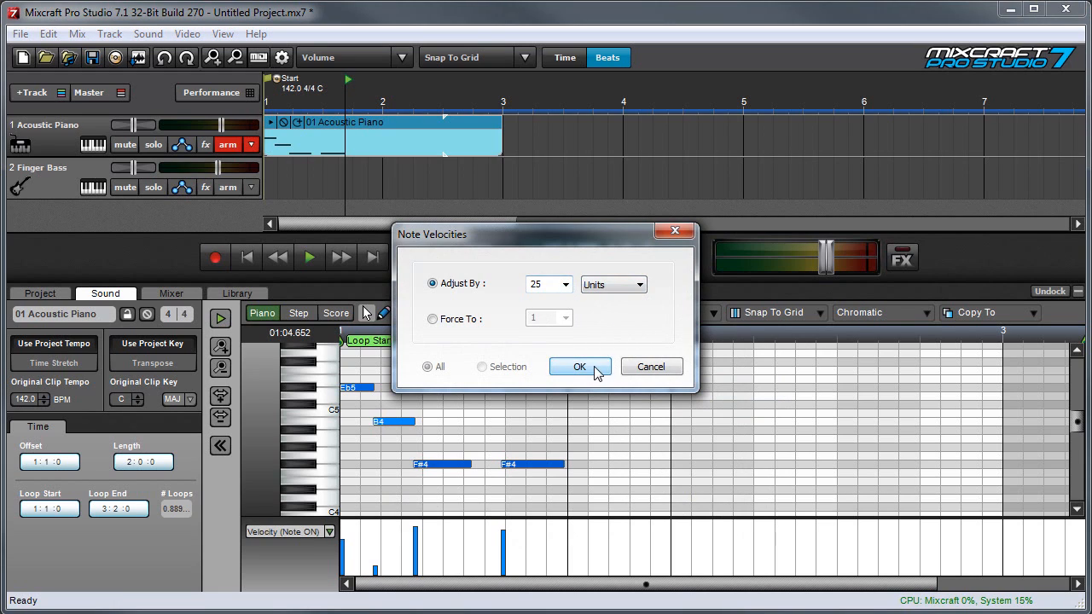
pyautogui.click(580, 365)
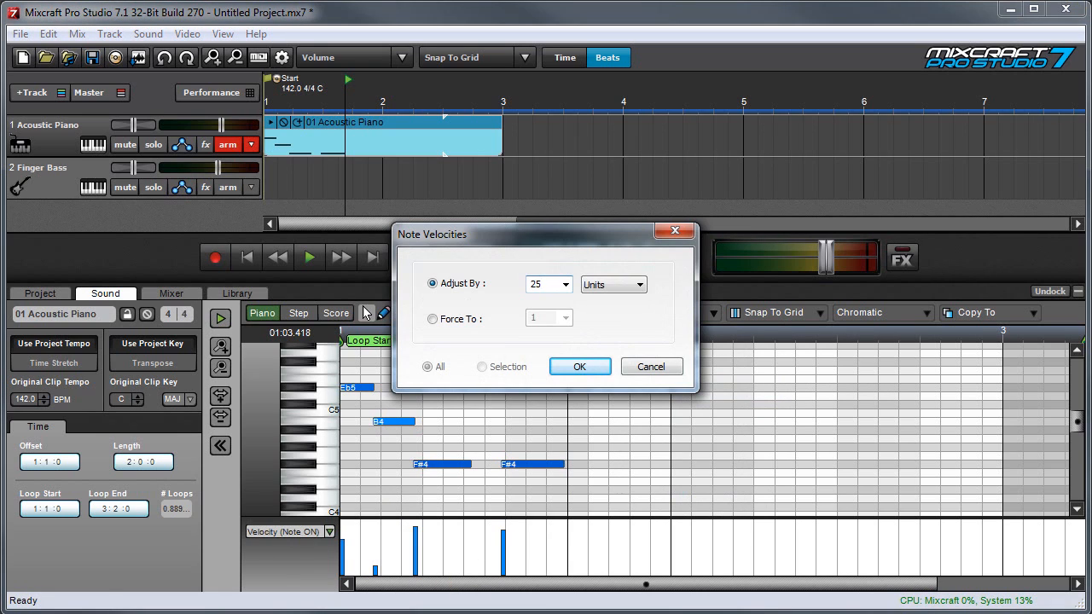
# Step: Enter a further -60 Units velocity adjustment and apply it
pyautogui.click(543, 283)
pyautogui.write('-60')
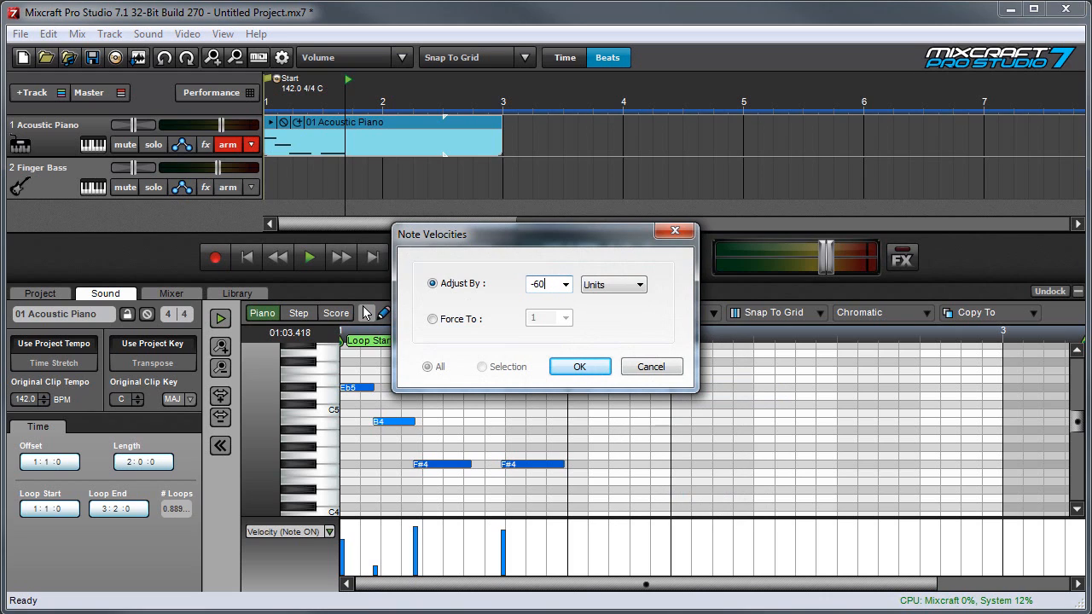
pyautogui.click(580, 365)
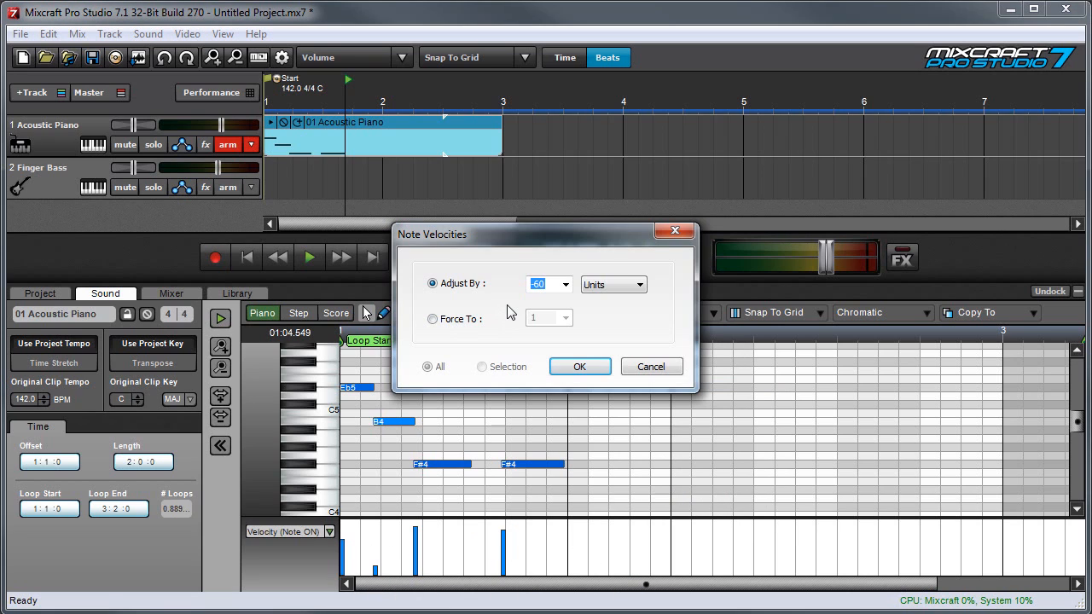
pyautogui.moveTo(503, 314)
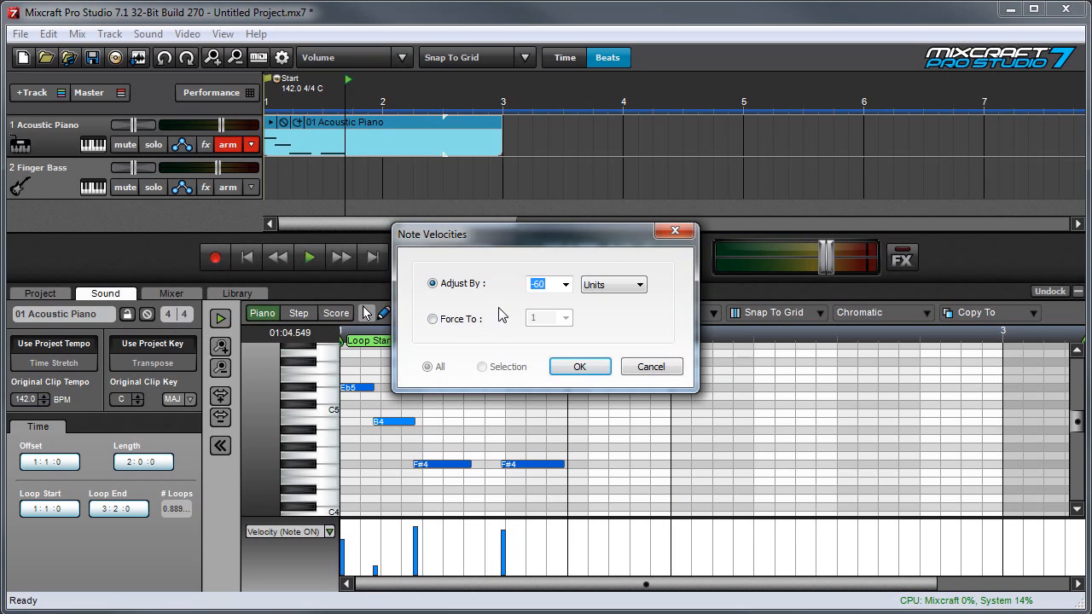
# Step: Force every piano note to a fixed velocity of 120
pyautogui.click(433, 319)
pyautogui.write('20')
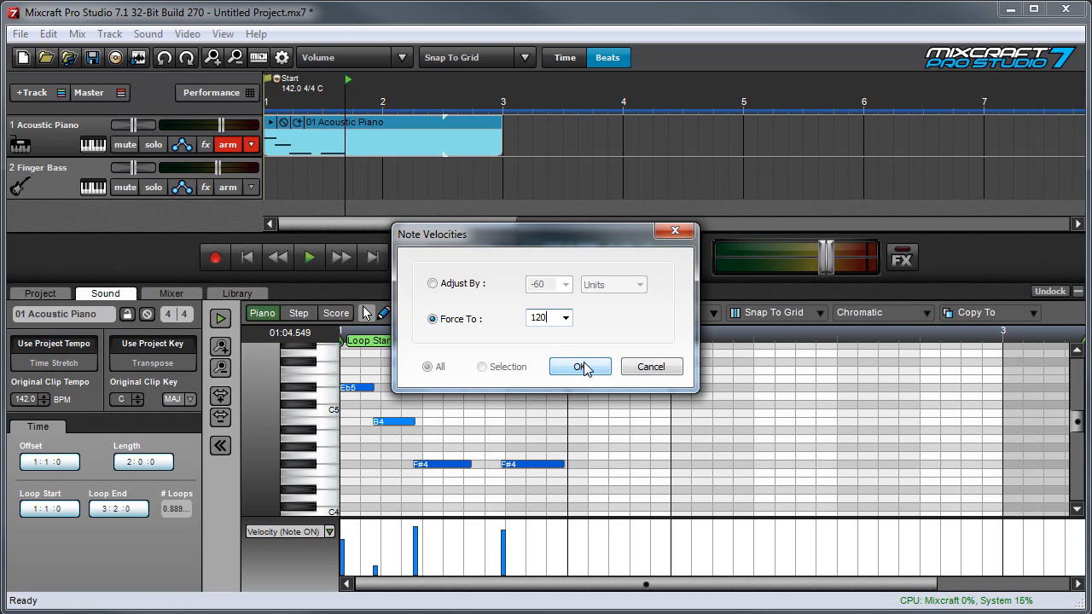
pyautogui.click(580, 365)
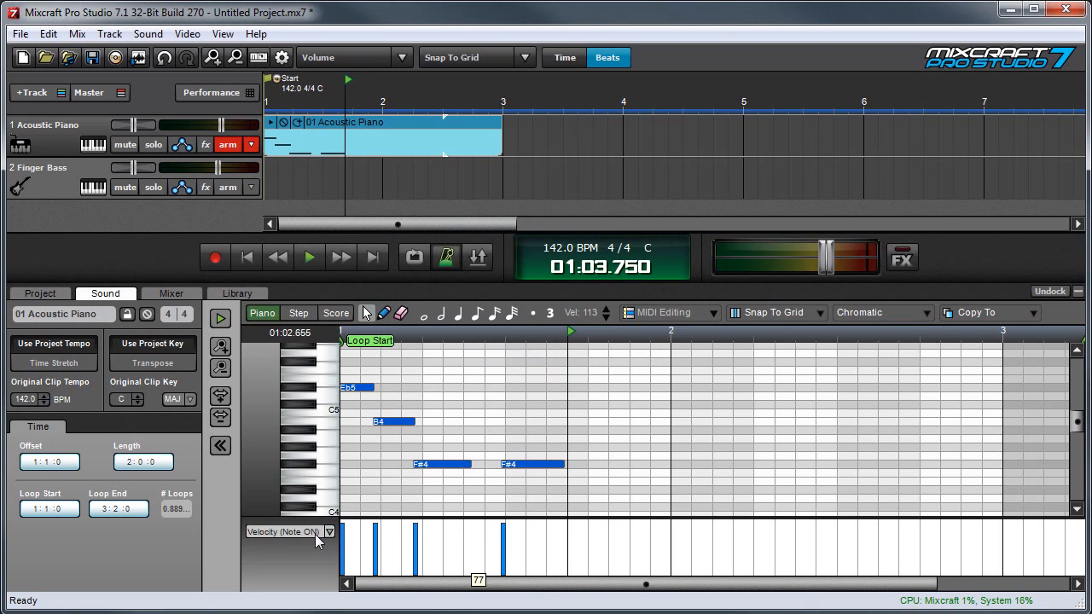
pyautogui.moveTo(623, 356)
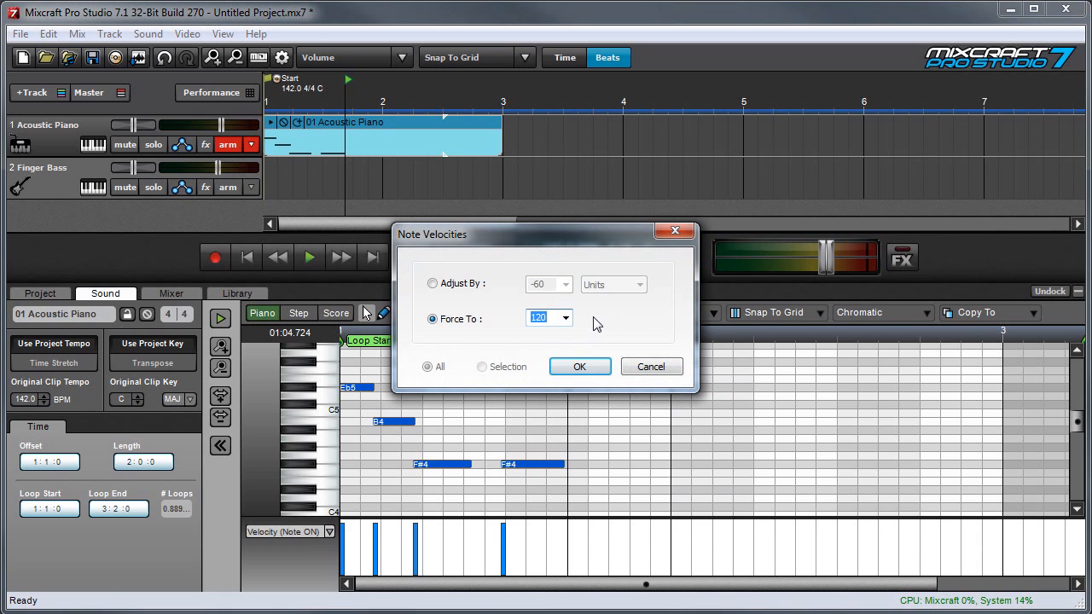
pyautogui.click(565, 318)
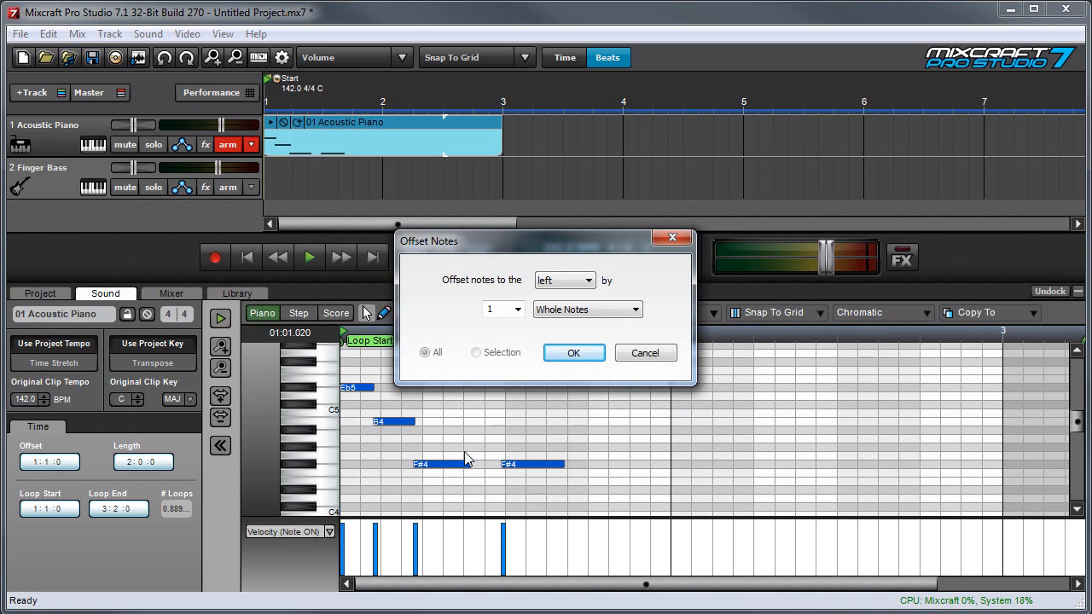
# Step: Offset the notes to the right by 1/4 Notes
pyautogui.click(588, 280)
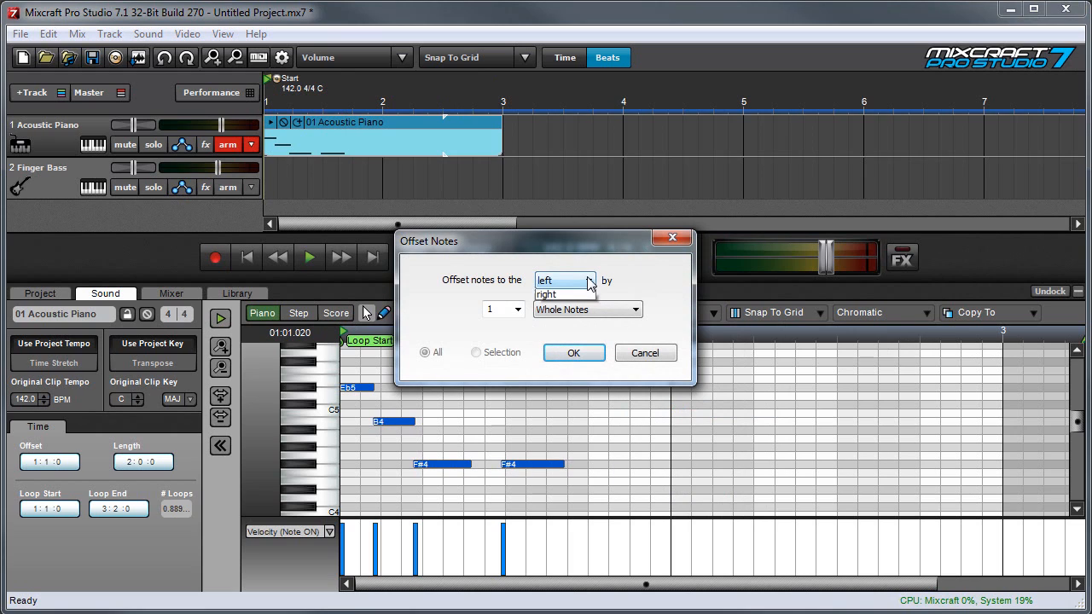
pyautogui.click(546, 294)
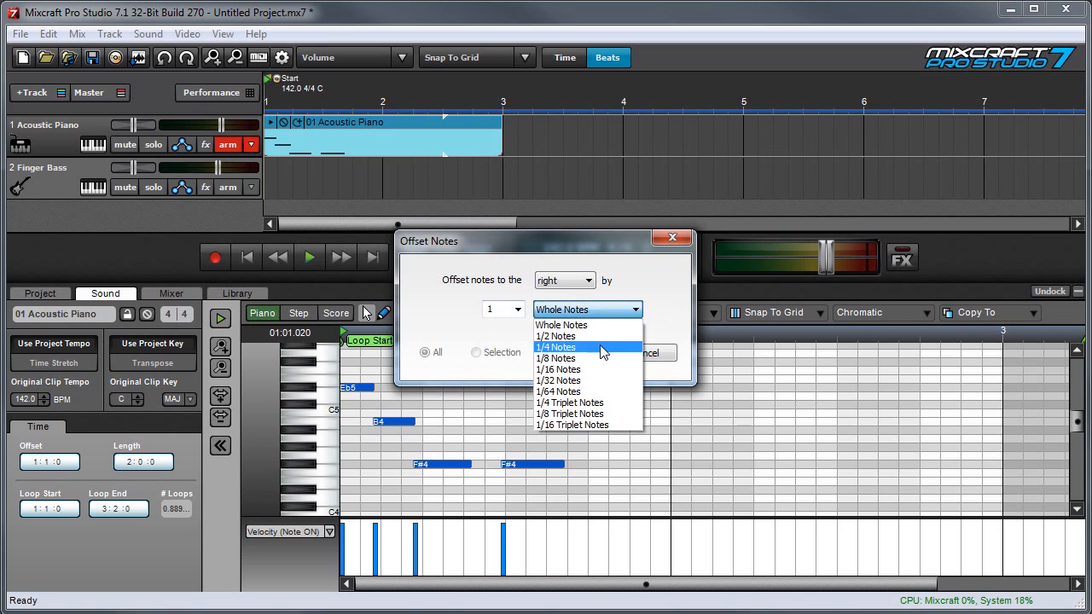
pyautogui.click(556, 348)
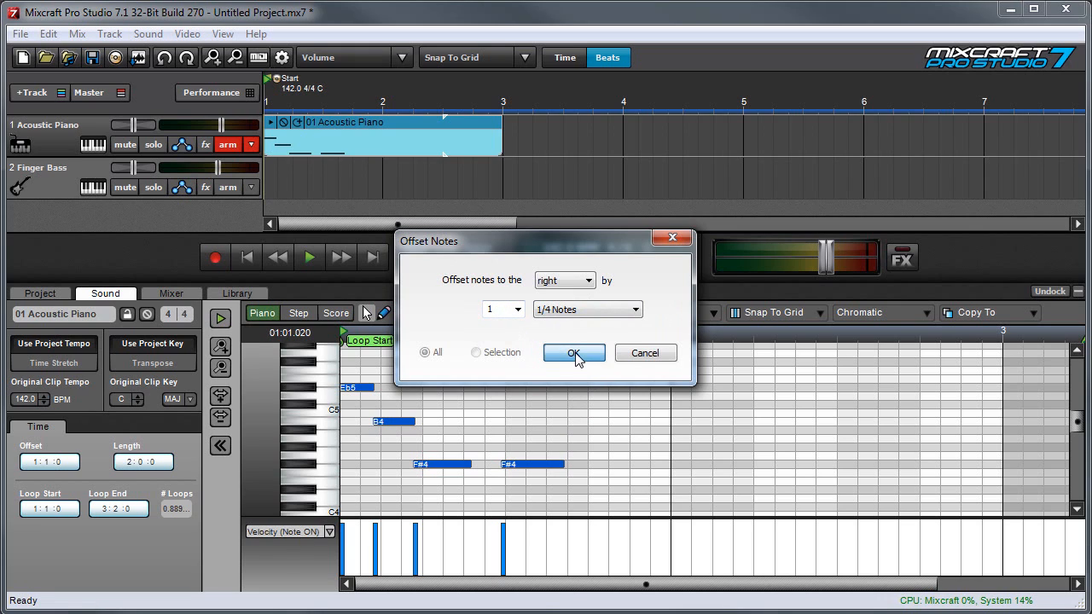
pyautogui.click(573, 353)
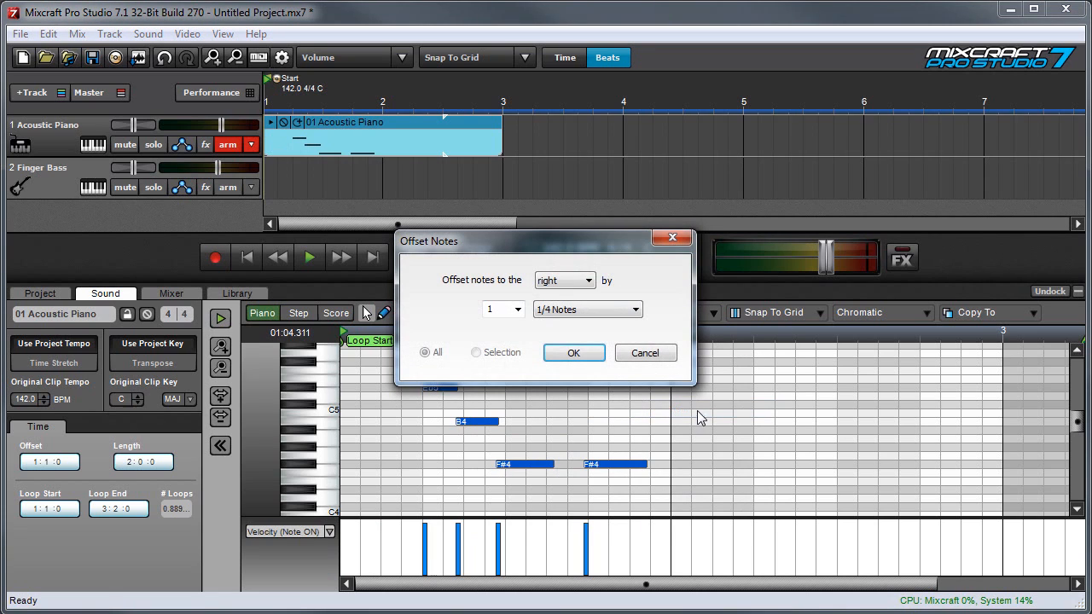
# Step: Offset the notes back to the left by 1/4 Notes
pyautogui.click(587, 280)
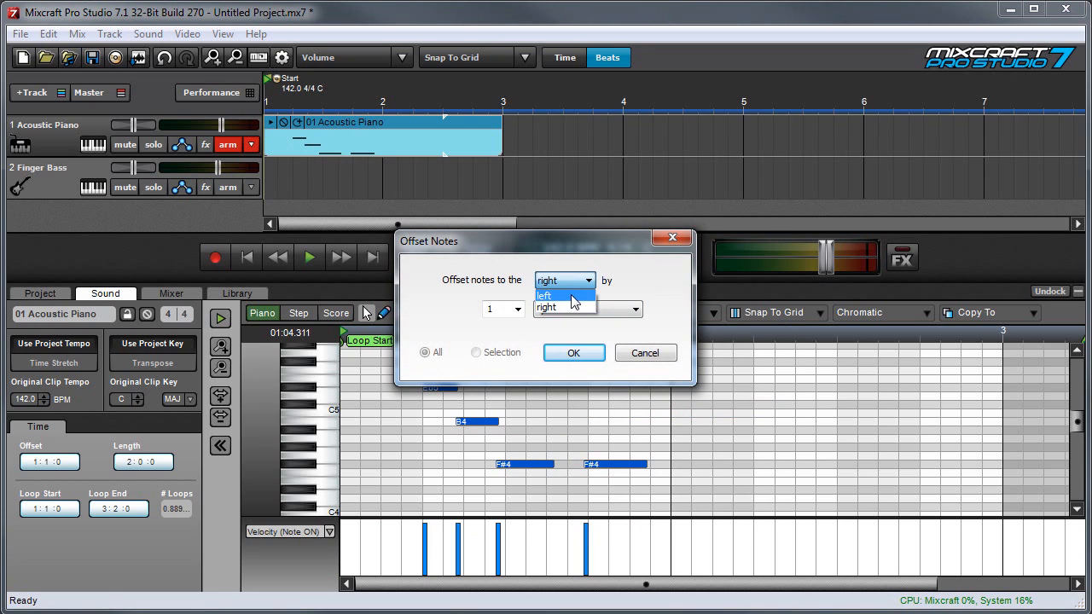
pyautogui.click(544, 295)
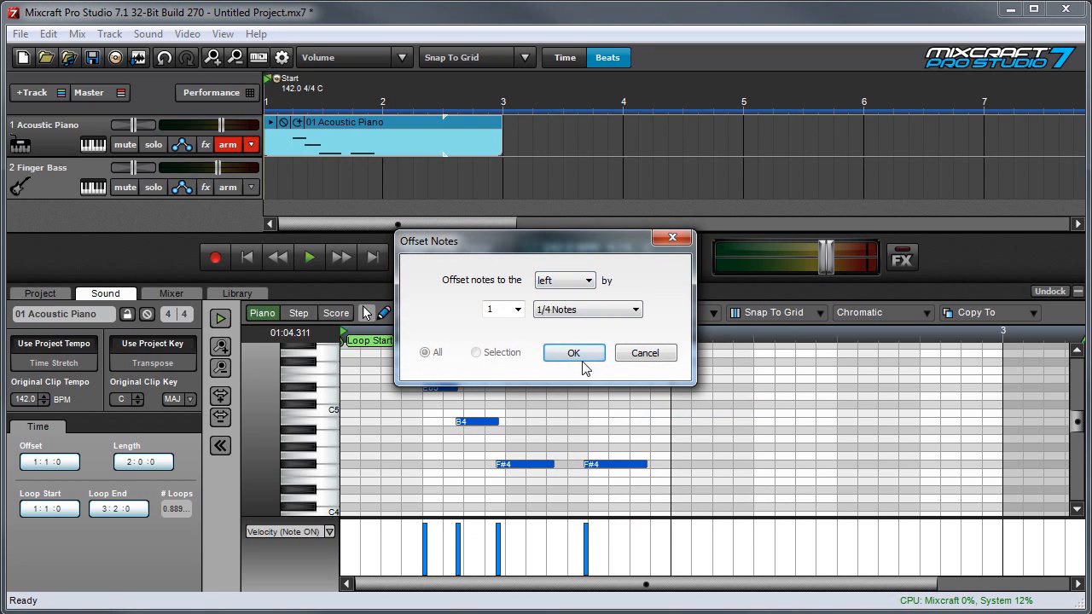
pyautogui.click(573, 352)
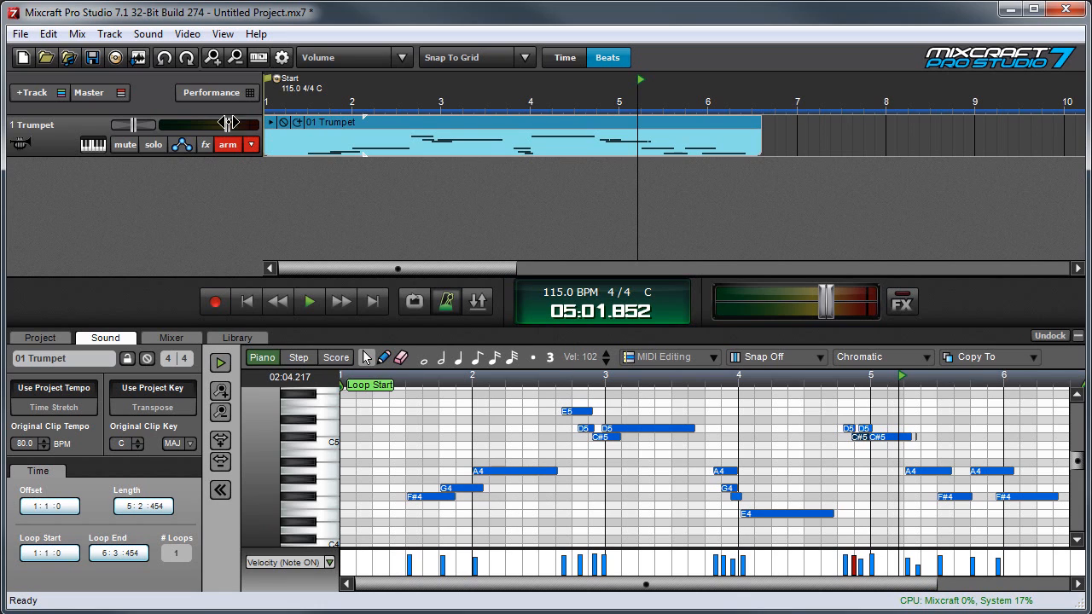
# Step: Soloize the Trumpet melody so its overlapping notes become monophonic
pyautogui.click(309, 300)
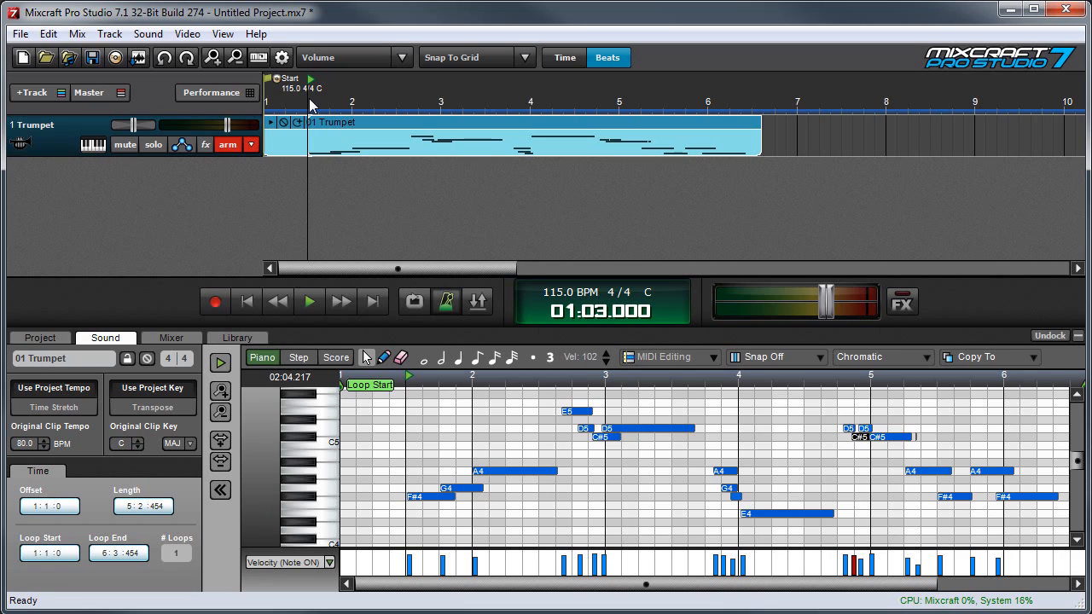
pyautogui.click(669, 357)
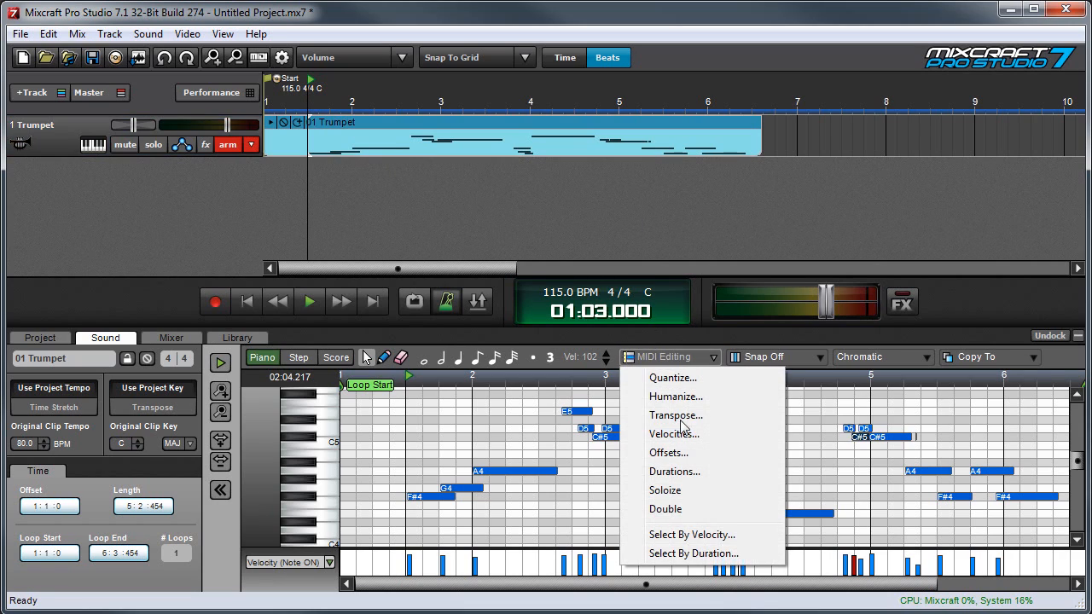
pyautogui.moveTo(691, 492)
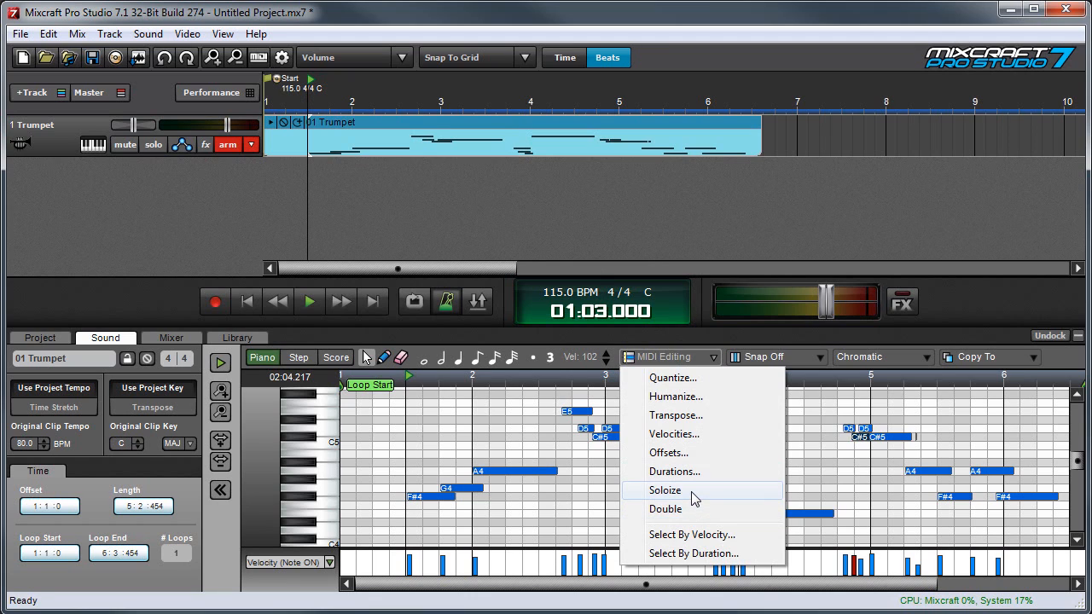
pyautogui.click(665, 490)
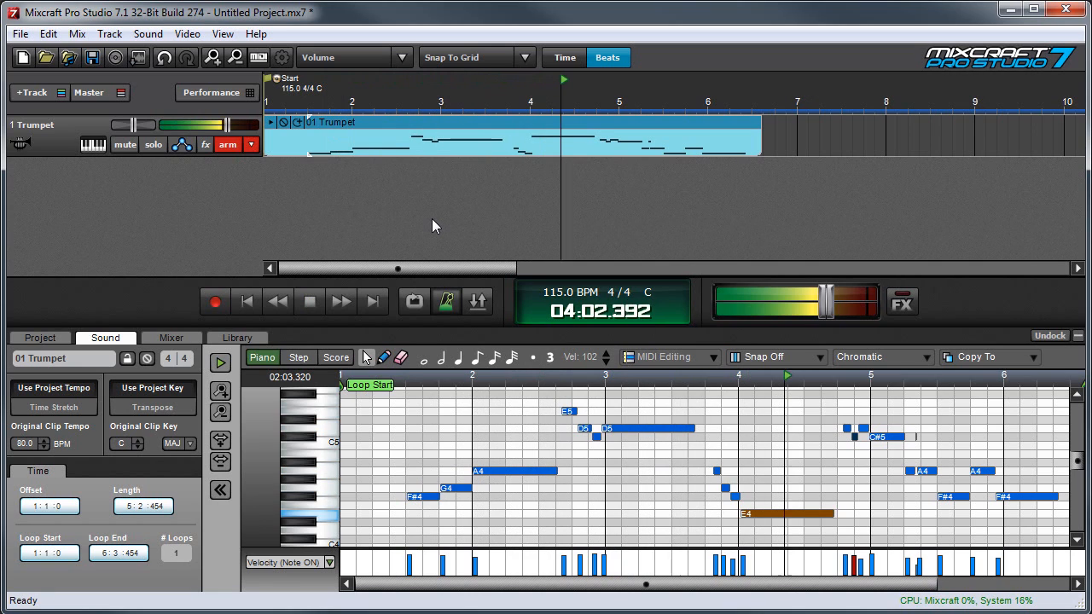
pyautogui.click(308, 301)
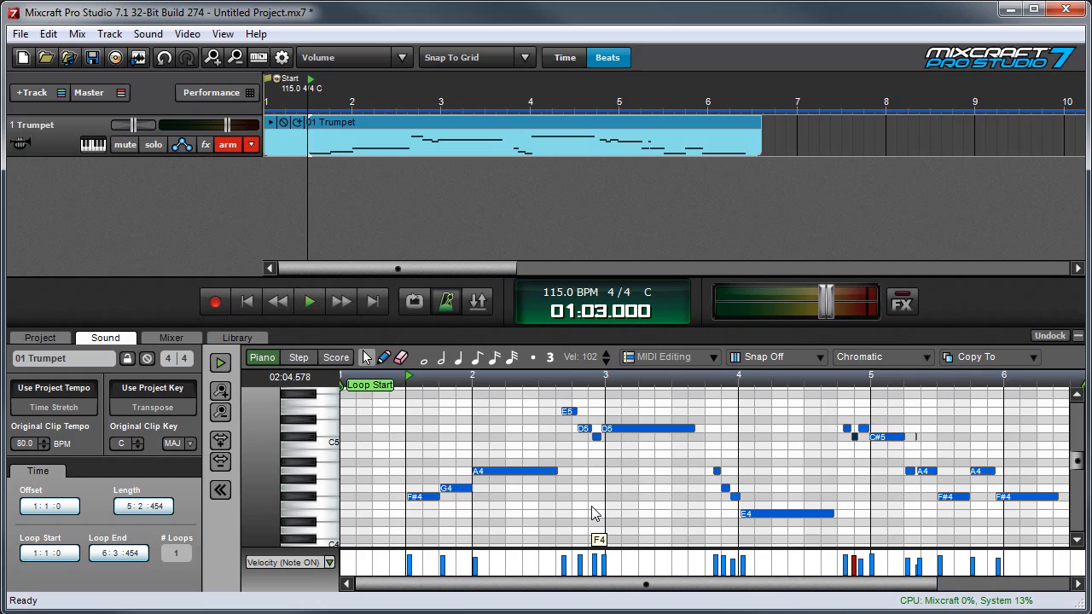
pyautogui.click(713, 356)
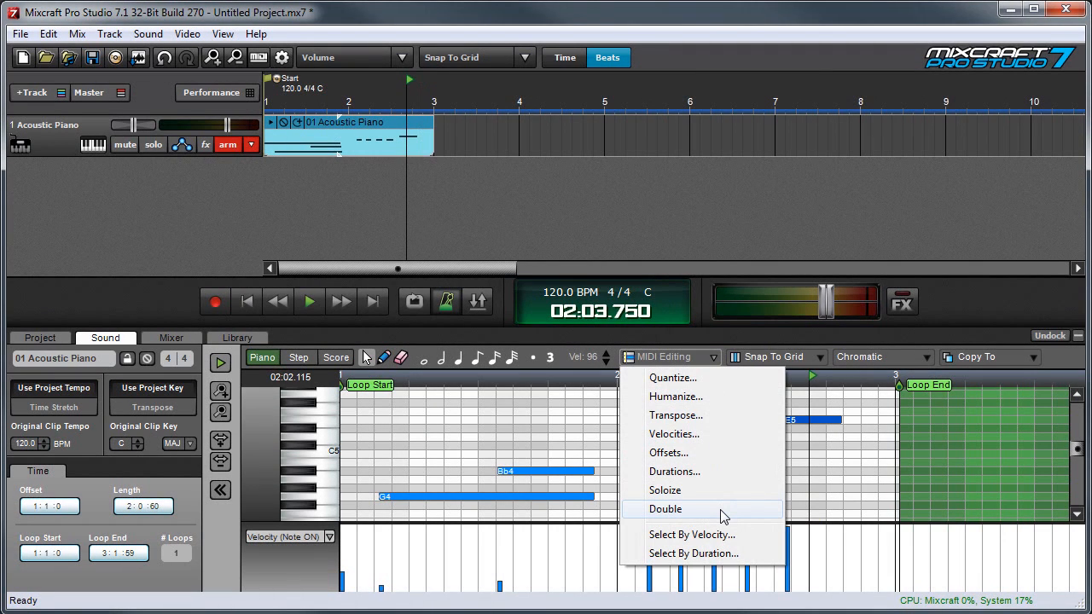
# Step: Double the Acoustic Piano clip's notes
pyautogui.click(665, 508)
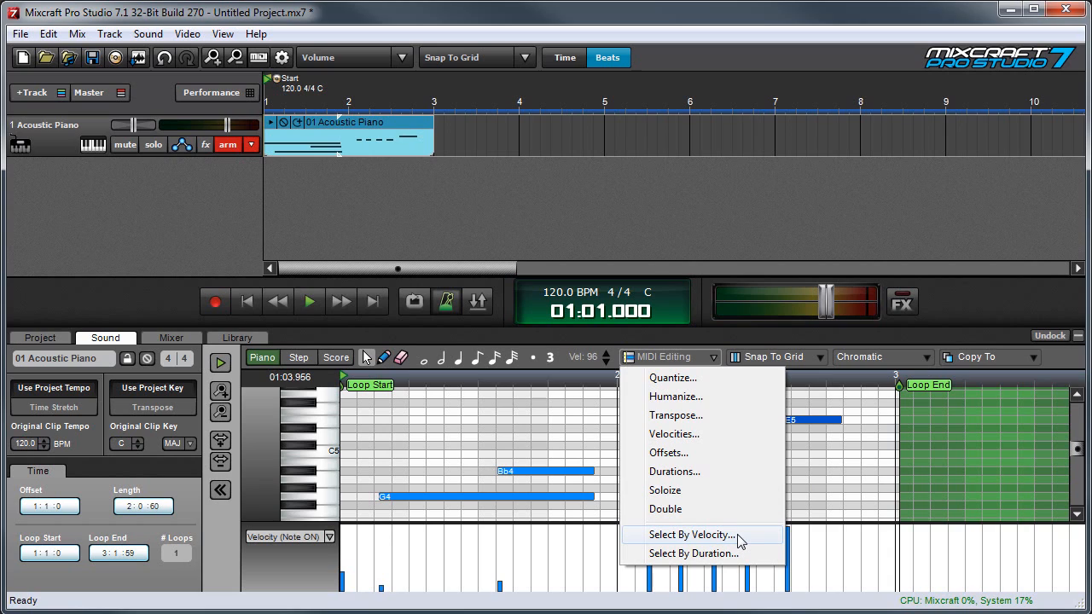
# Step: Apply a Select By Velocity pass with the range 70 to 127
pyautogui.click(692, 533)
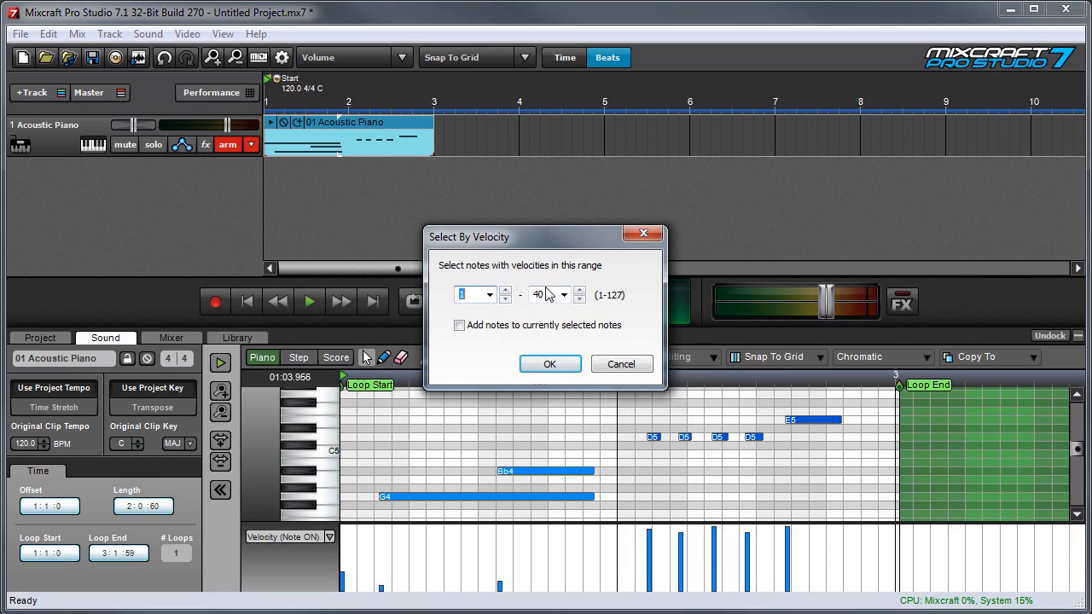
pyautogui.tripleClick(539, 293)
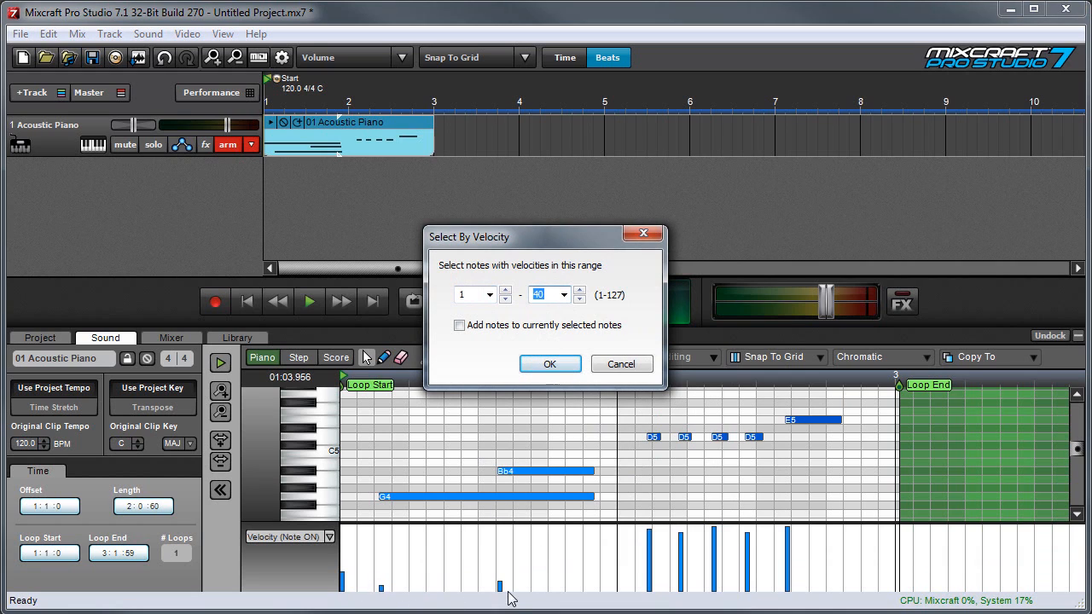
pyautogui.moveTo(669, 559)
pyautogui.write('127')
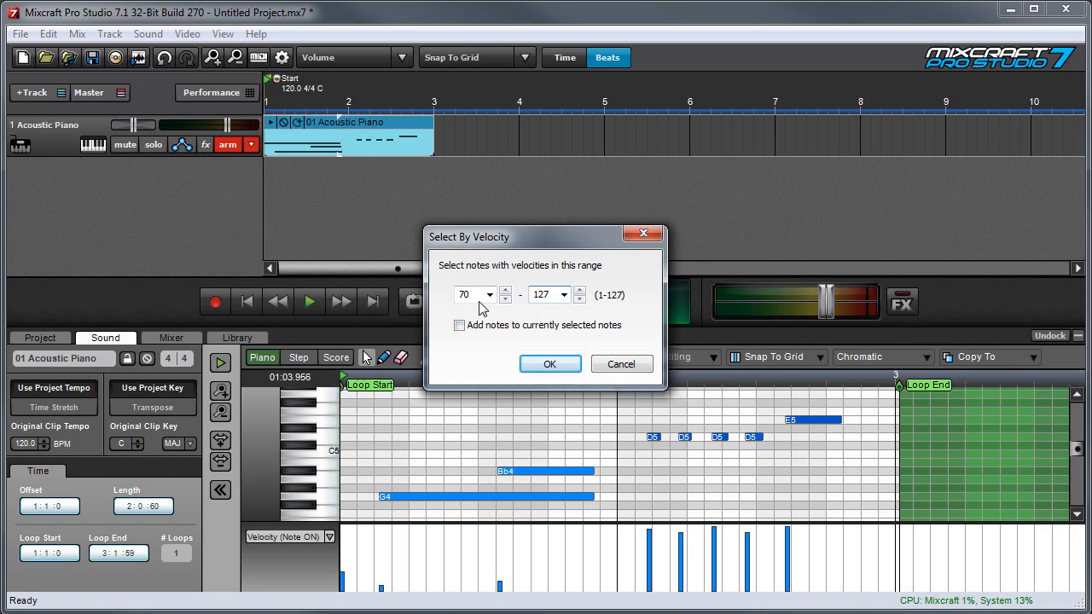
pyautogui.moveTo(549, 365)
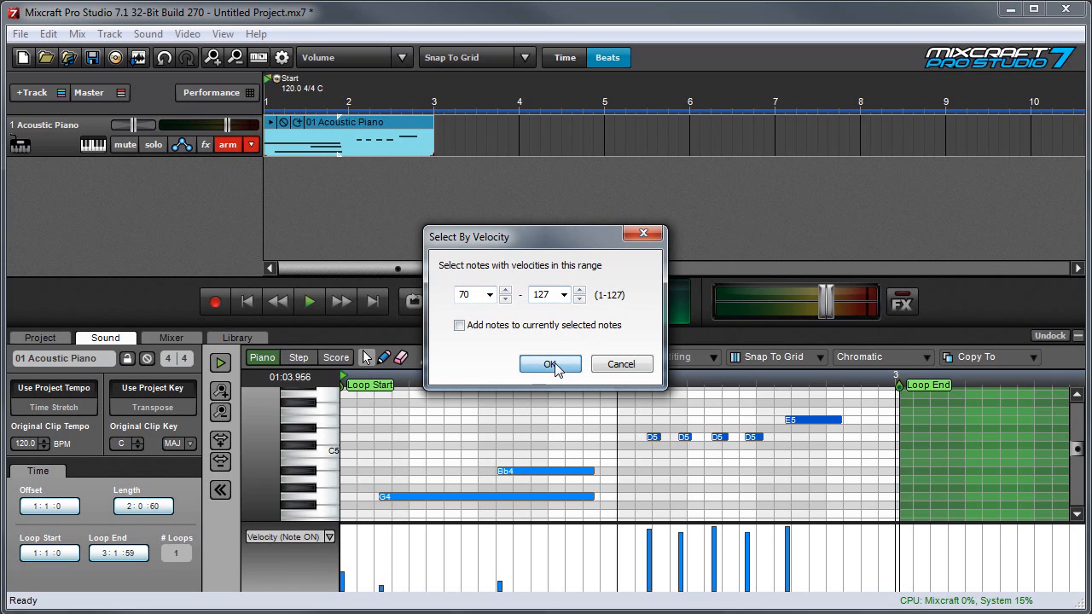
pyautogui.click(549, 365)
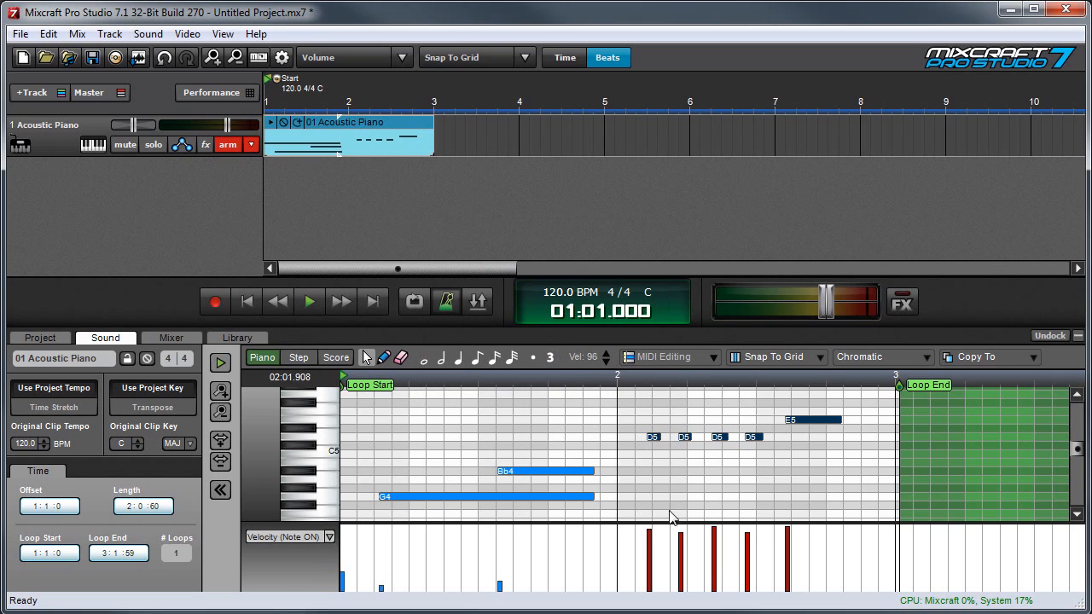
pyautogui.click(668, 357)
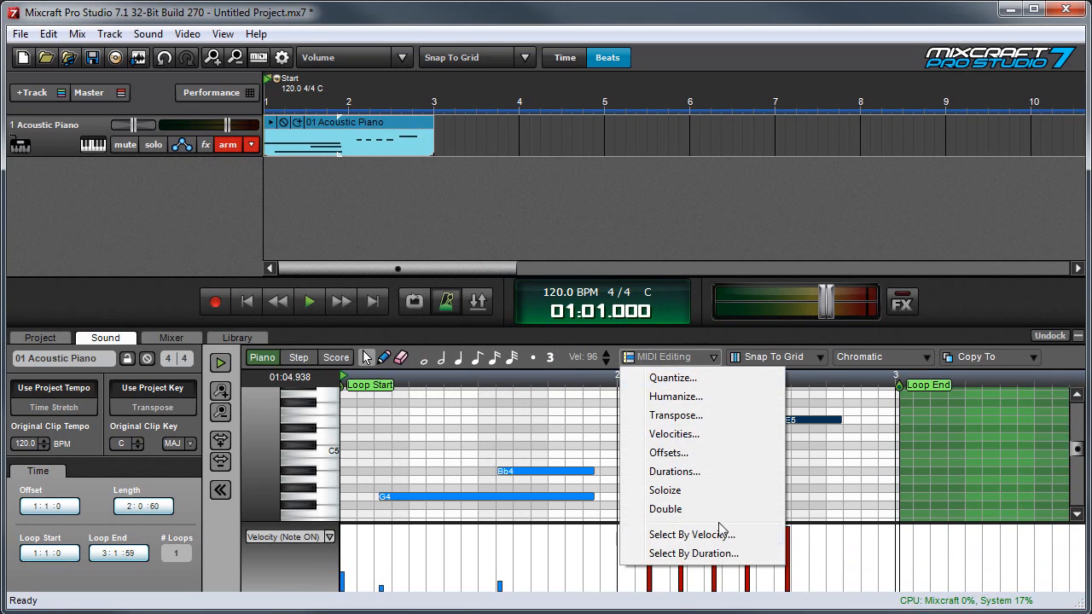
# Step: Reopen Select By Velocity for a 1 to 30 range added to the current selection
pyautogui.click(690, 534)
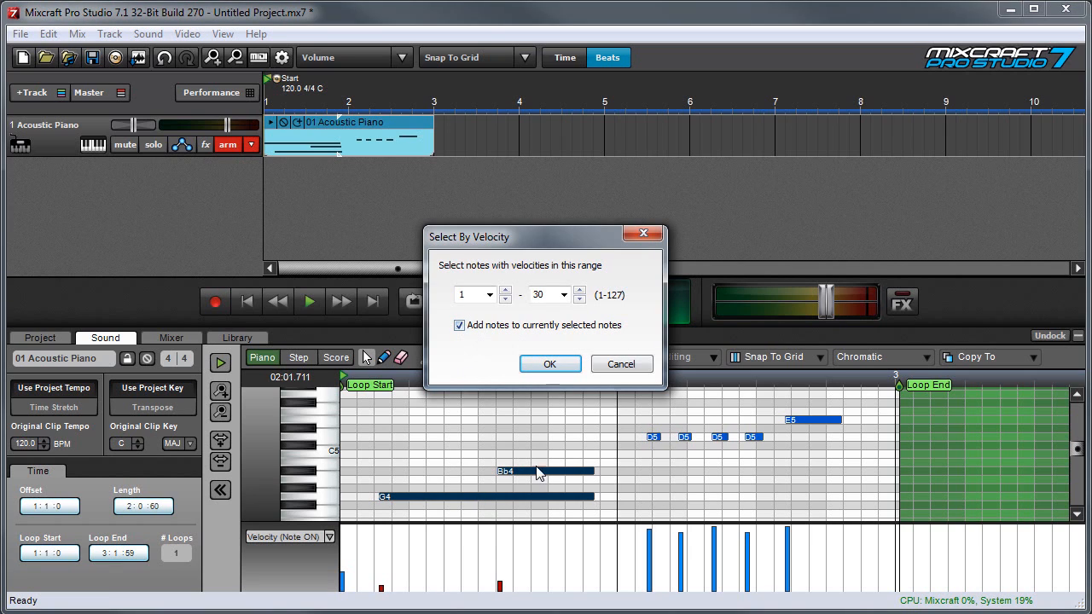
pyautogui.moveTo(563, 461)
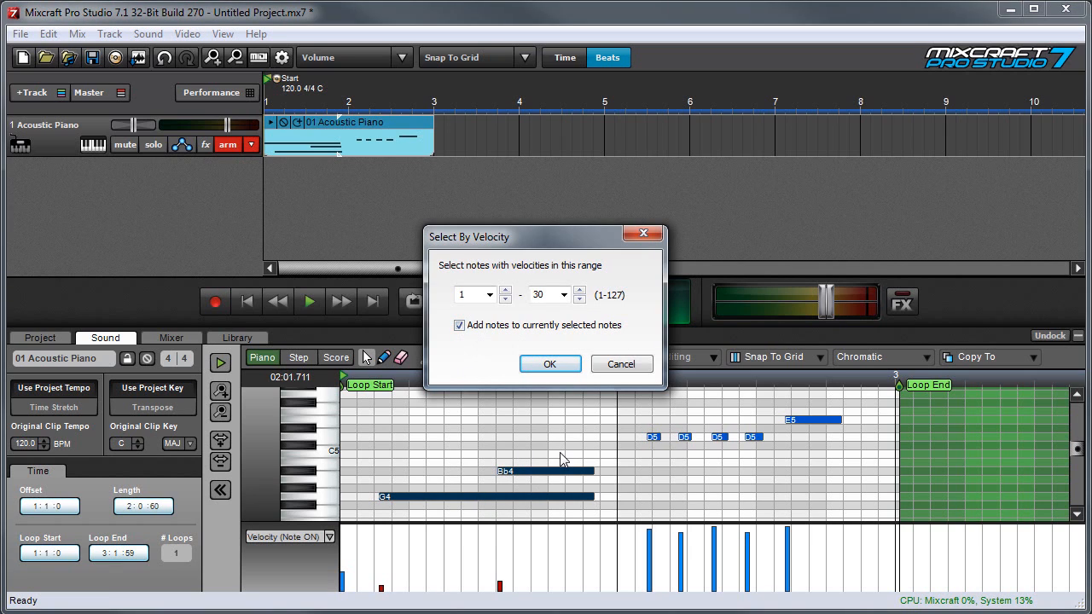
pyautogui.moveTo(557, 382)
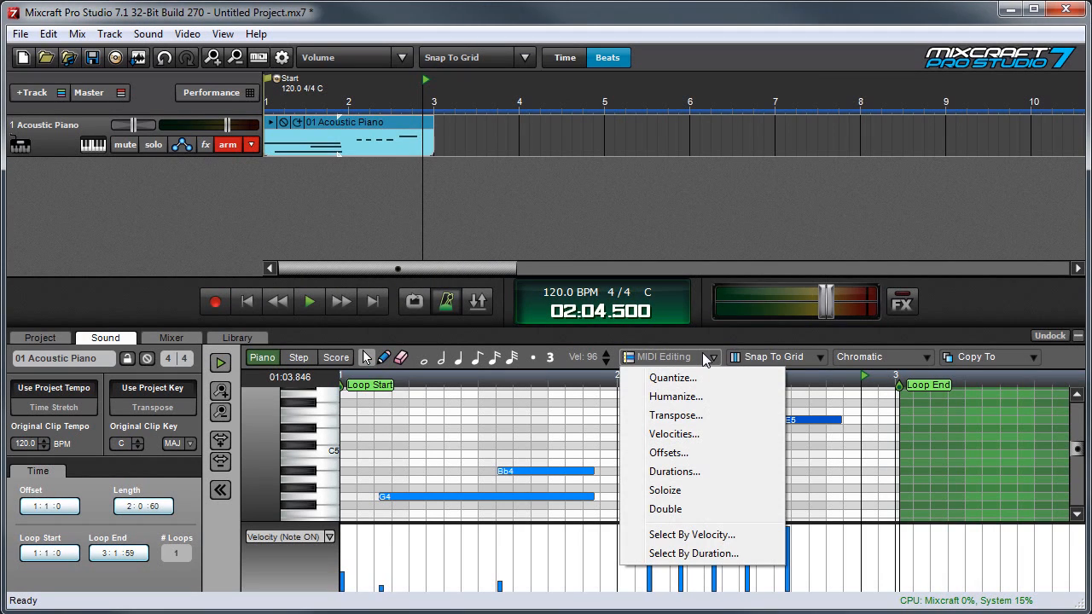
pyautogui.moveTo(694, 552)
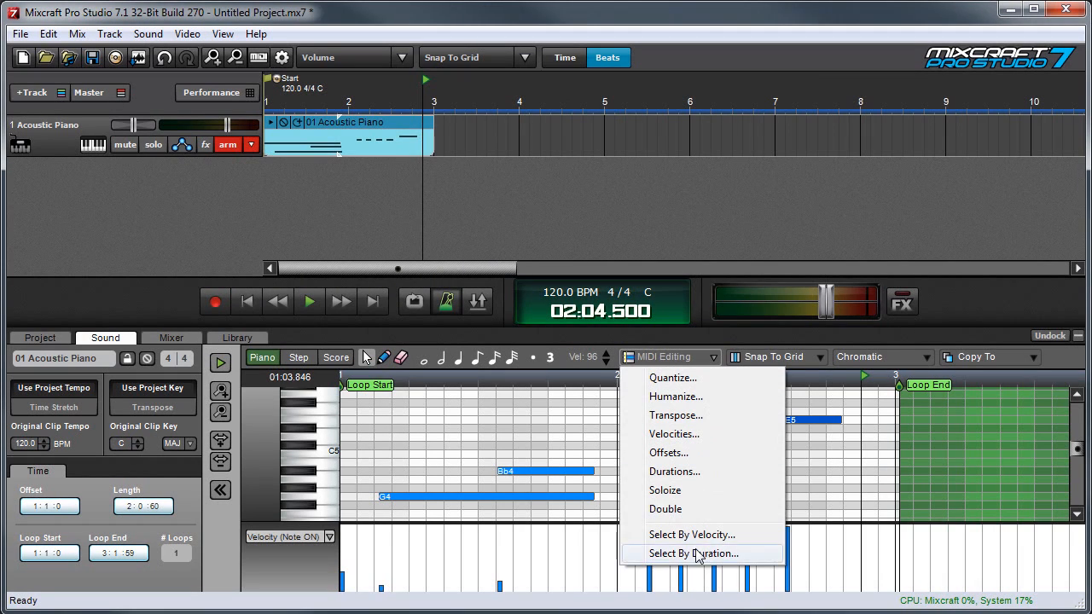
# Step: Configure Select By Duration as greater than 1/2 notes and review the +/- percentage
pyautogui.click(694, 553)
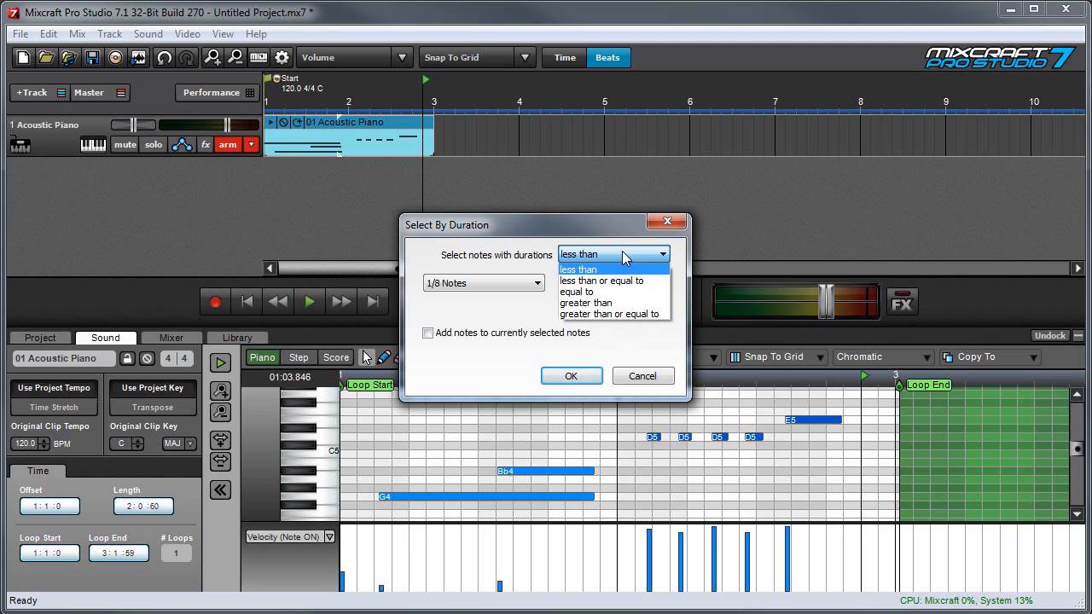
pyautogui.click(485, 283)
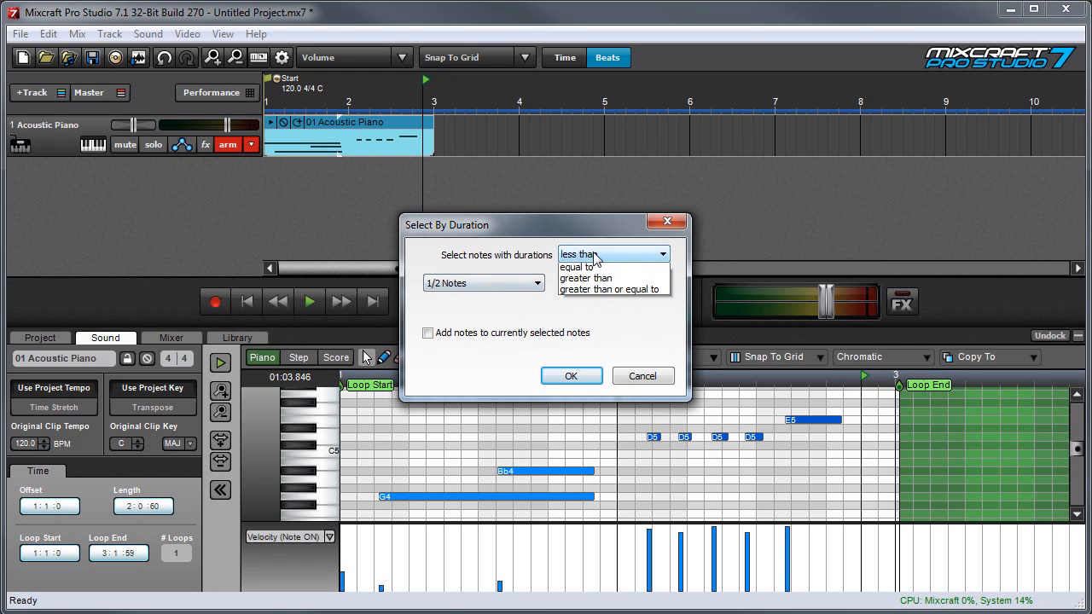
pyautogui.click(587, 278)
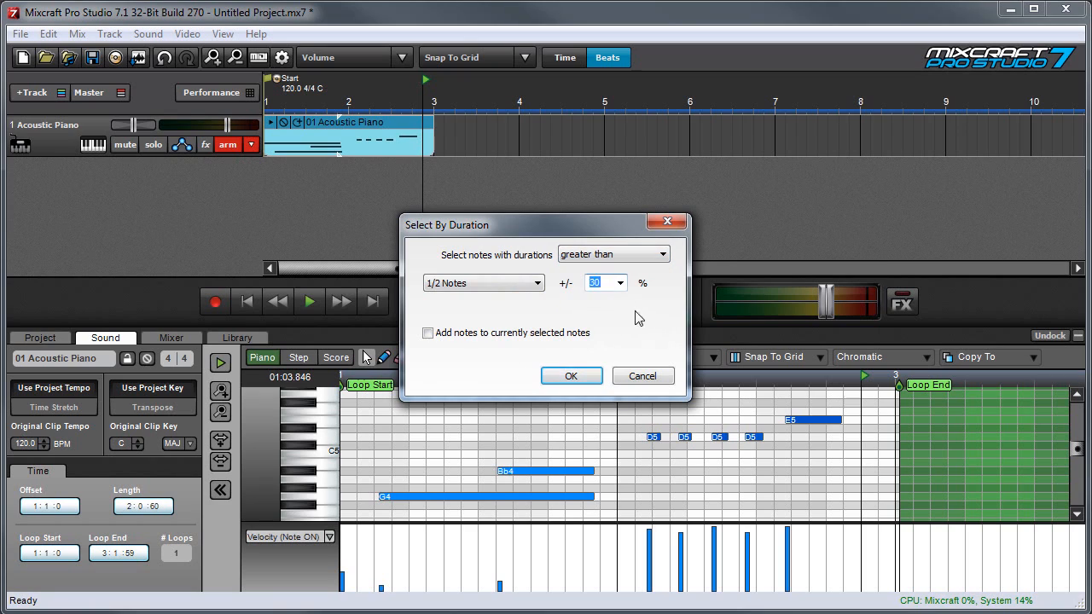
pyautogui.moveTo(623, 286)
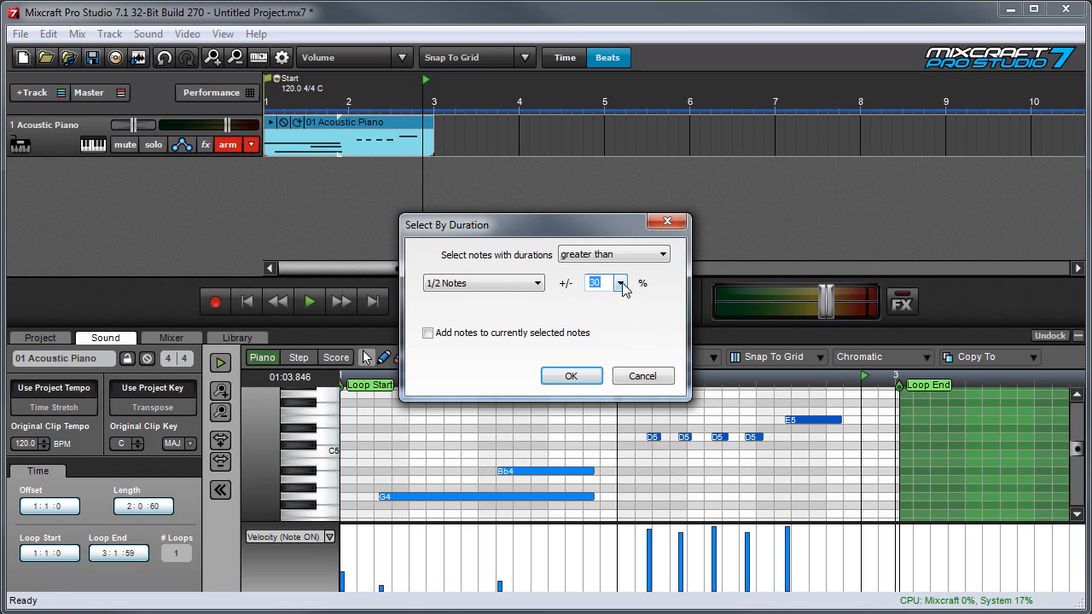
pyautogui.click(621, 283)
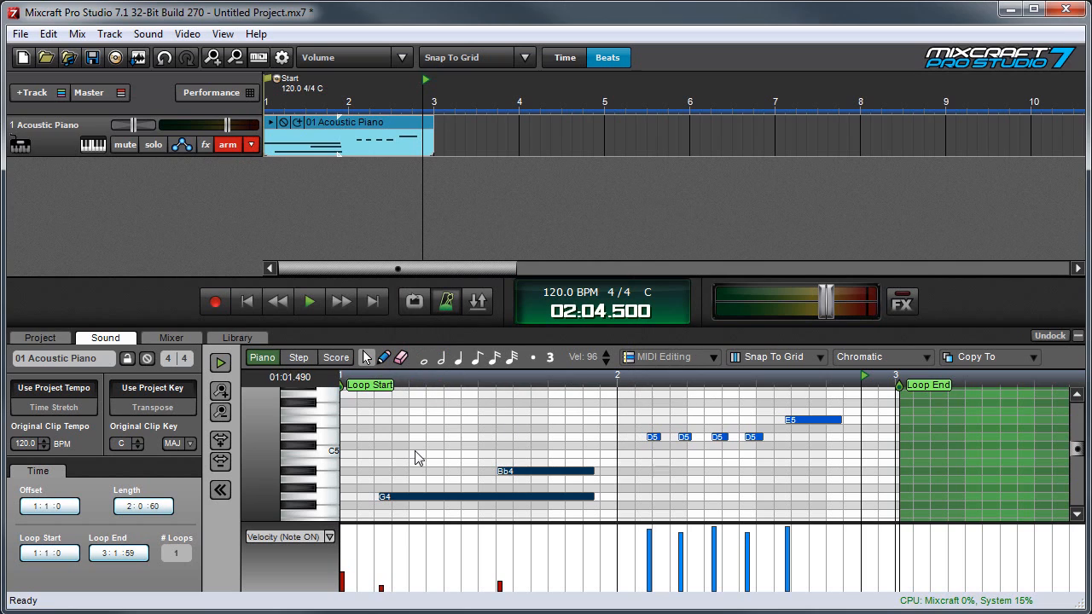
pyautogui.moveTo(570, 491)
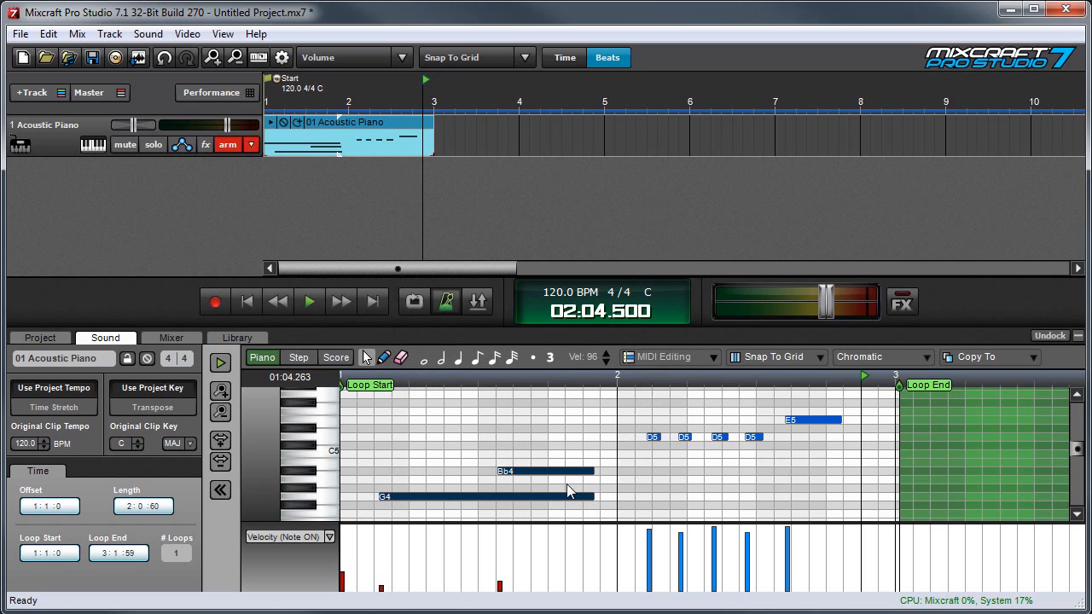
# Step: Set the duration rule to equal to 1/2 notes, 0% tolerance, adding to the current selection
pyautogui.click(661, 254)
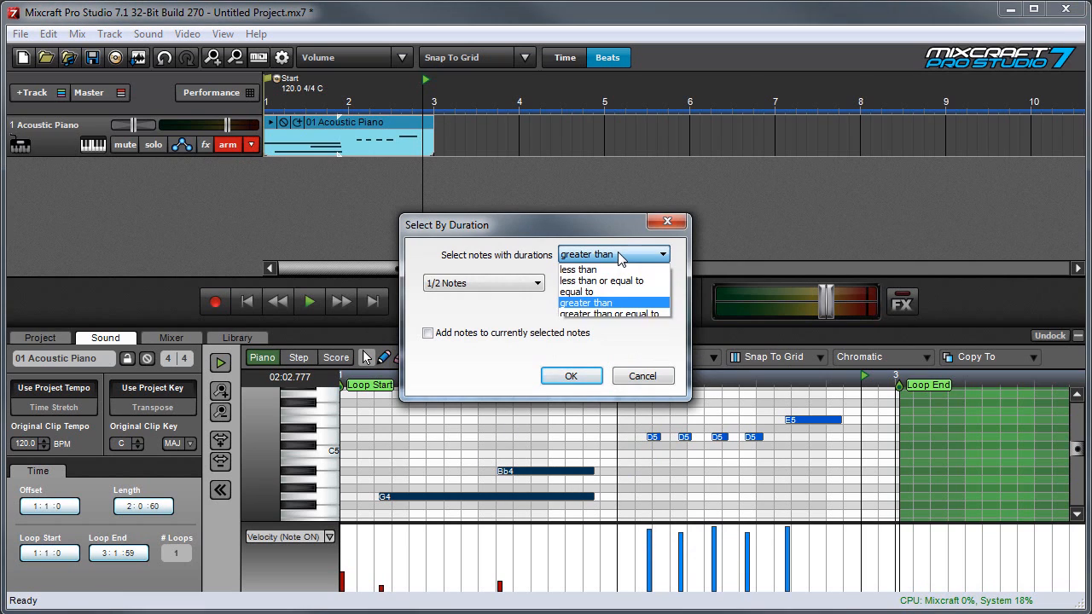
pyautogui.moveTo(612, 270)
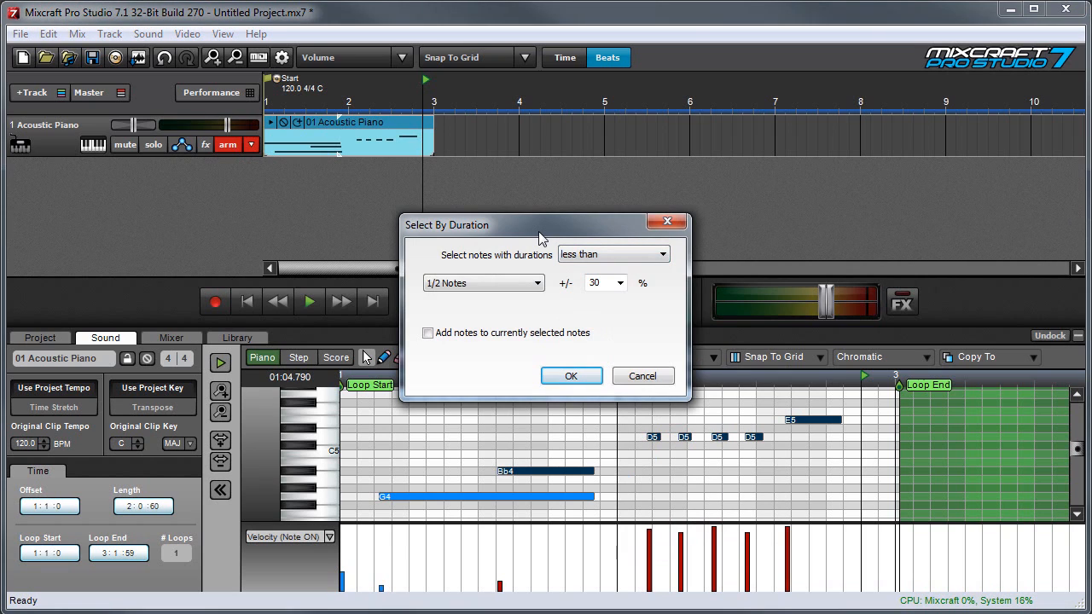
pyautogui.click(662, 252)
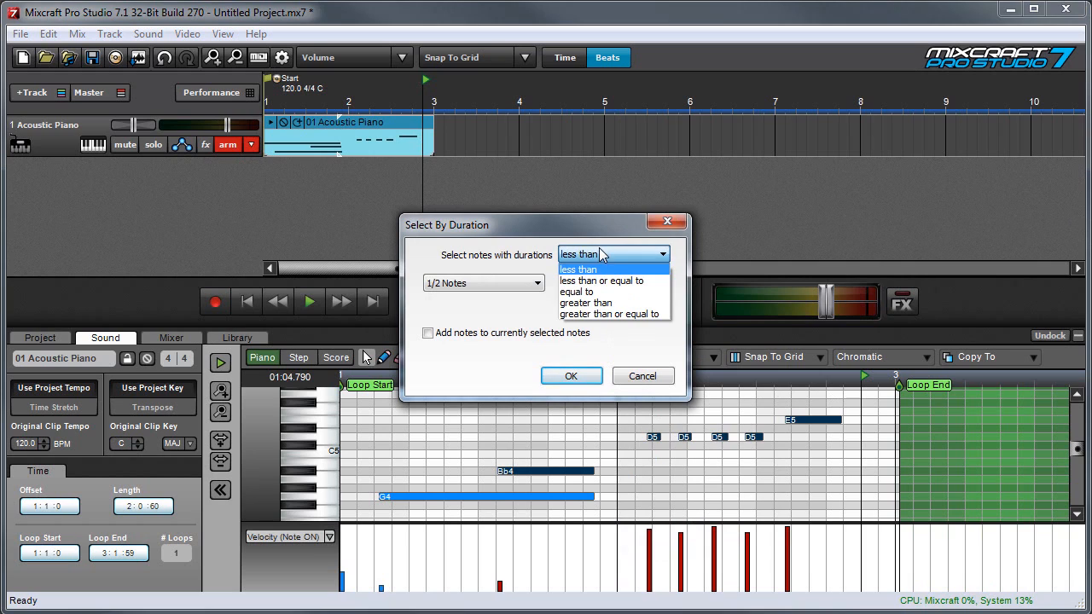
pyautogui.click(576, 291)
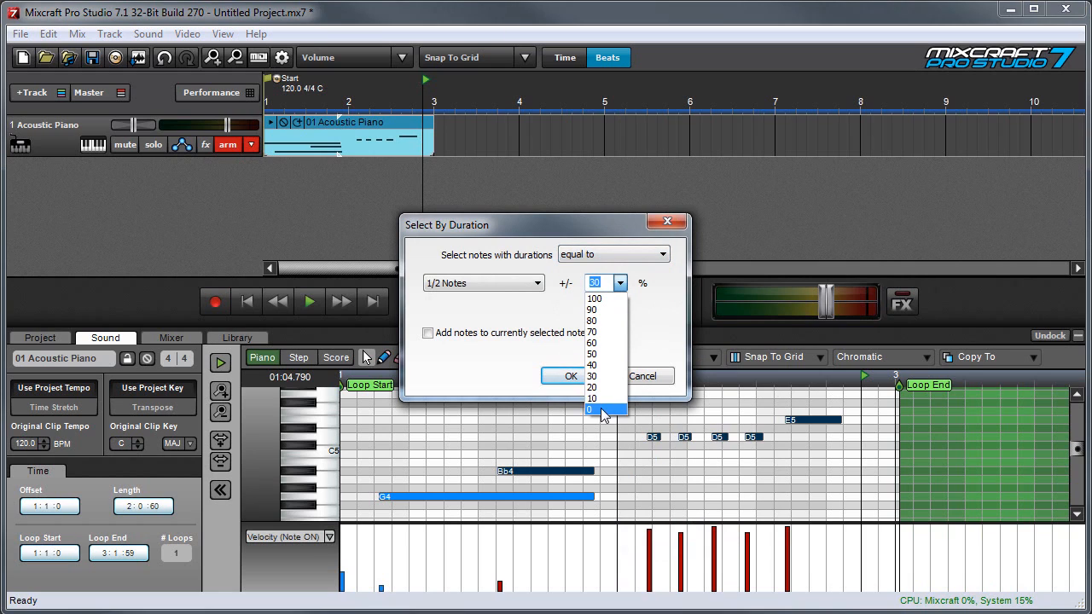
pyautogui.click(592, 410)
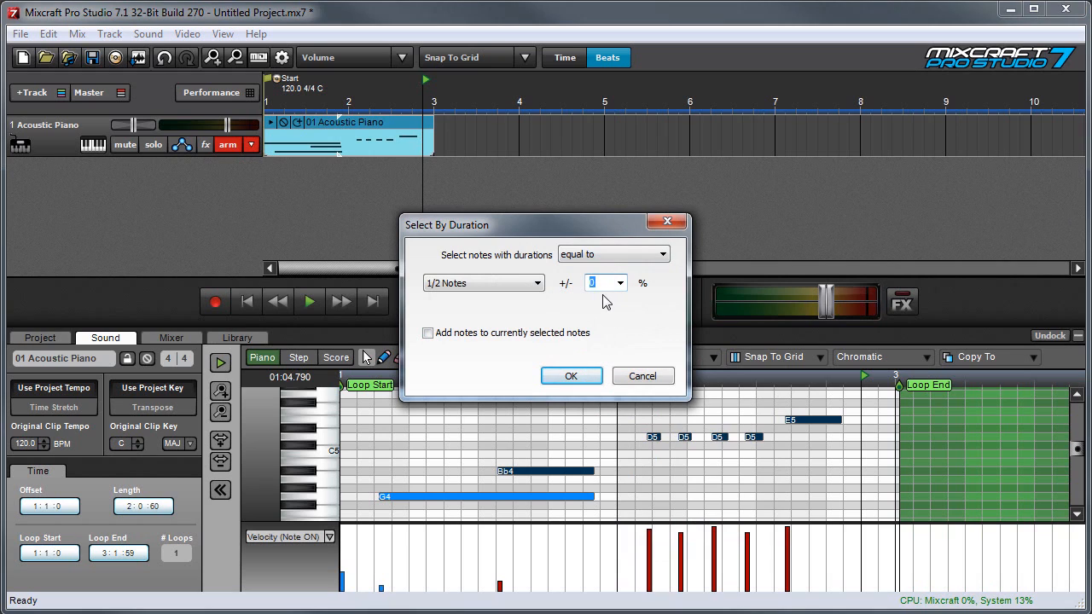
pyautogui.moveTo(460, 283)
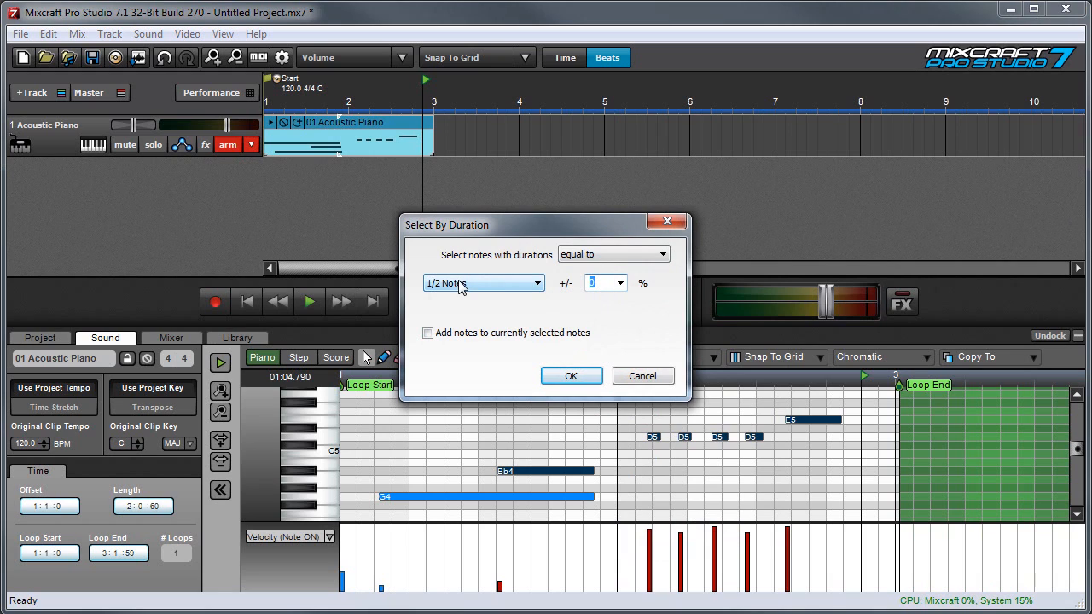
pyautogui.click(483, 283)
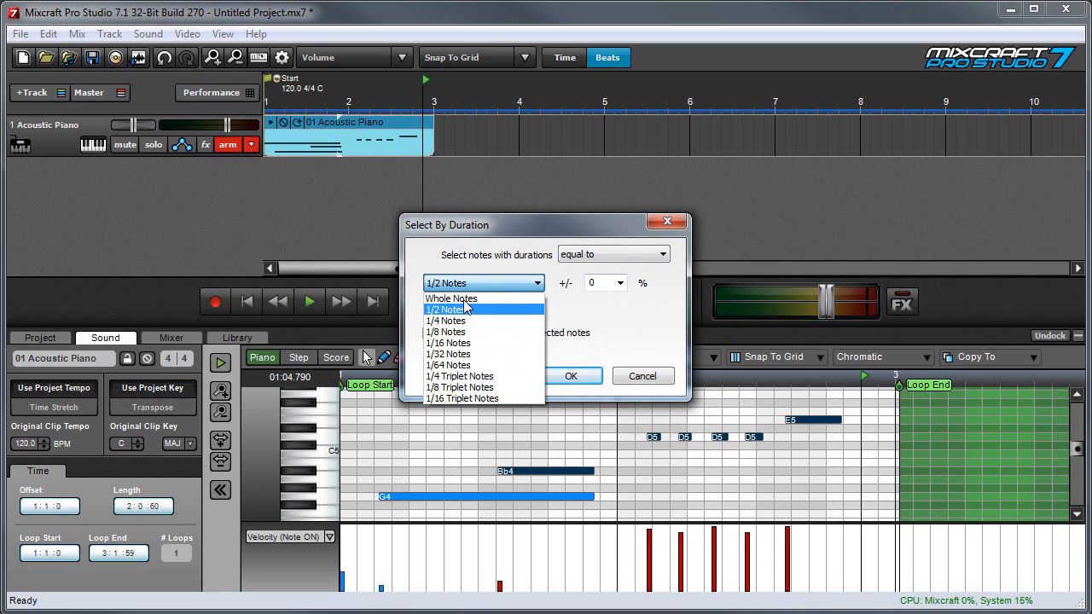
pyautogui.click(446, 309)
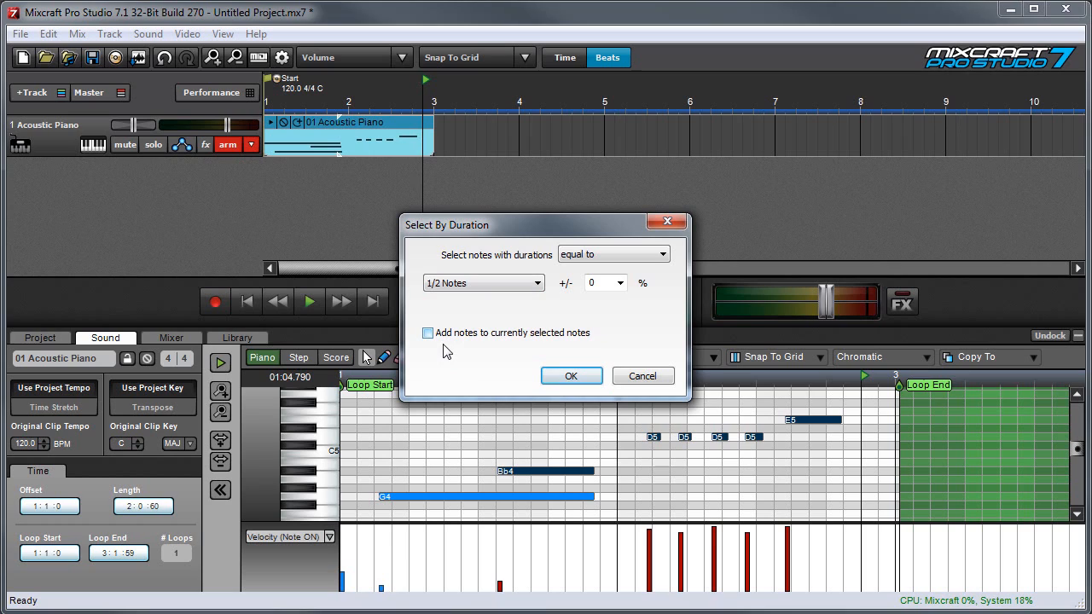
pyautogui.click(426, 333)
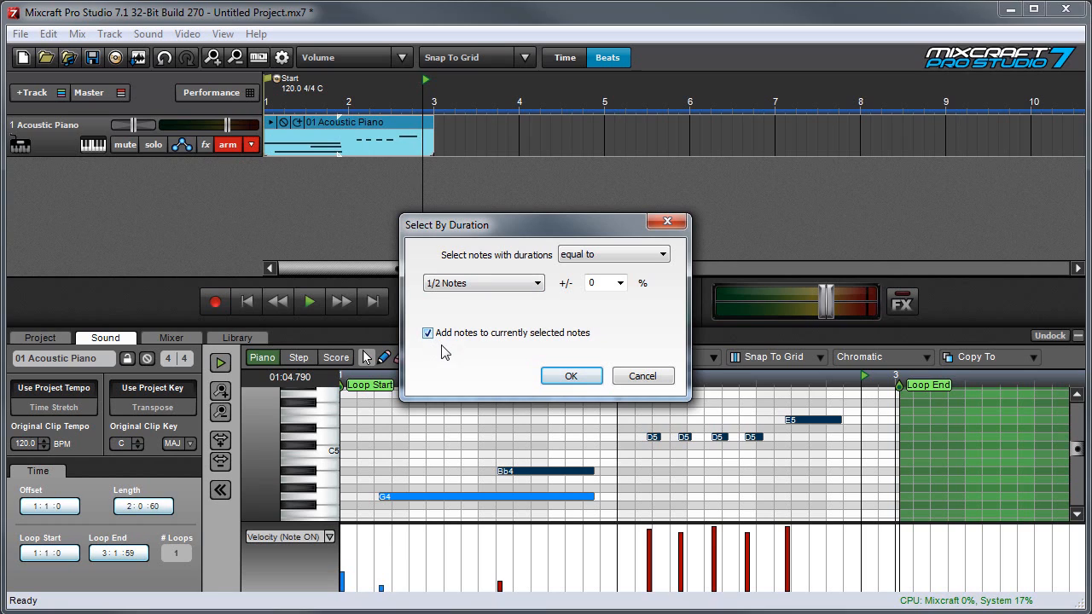